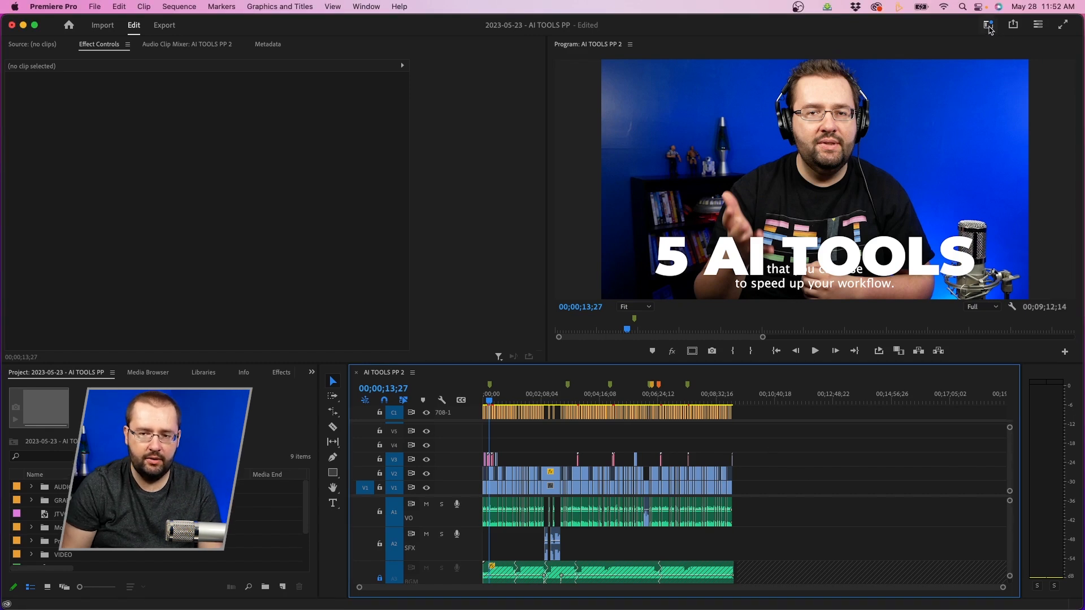
Switch to the Captions and Graphics workspace.
click(988, 23)
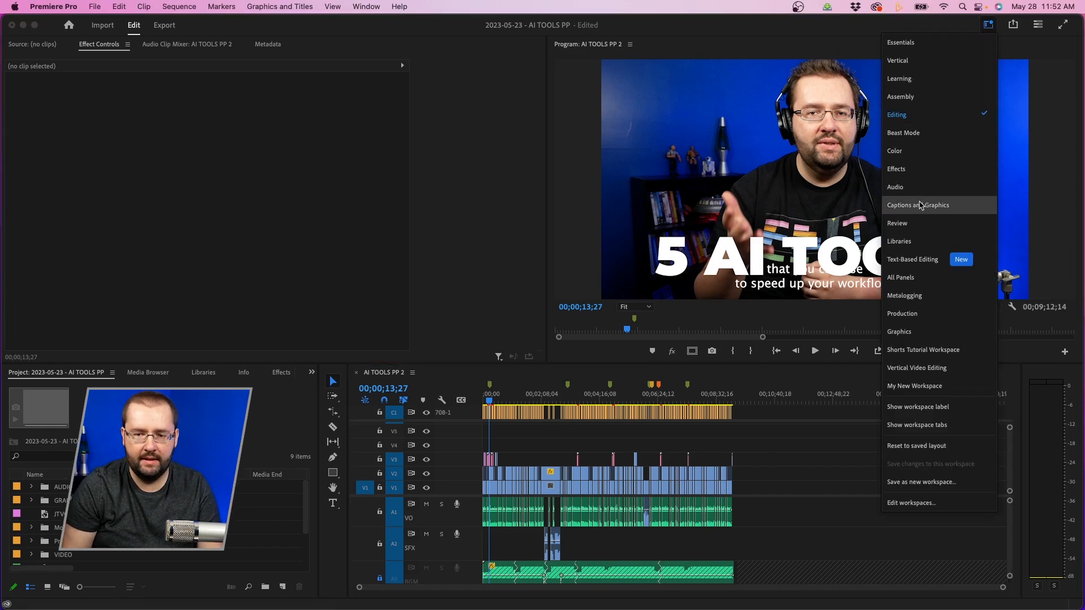
click(917, 205)
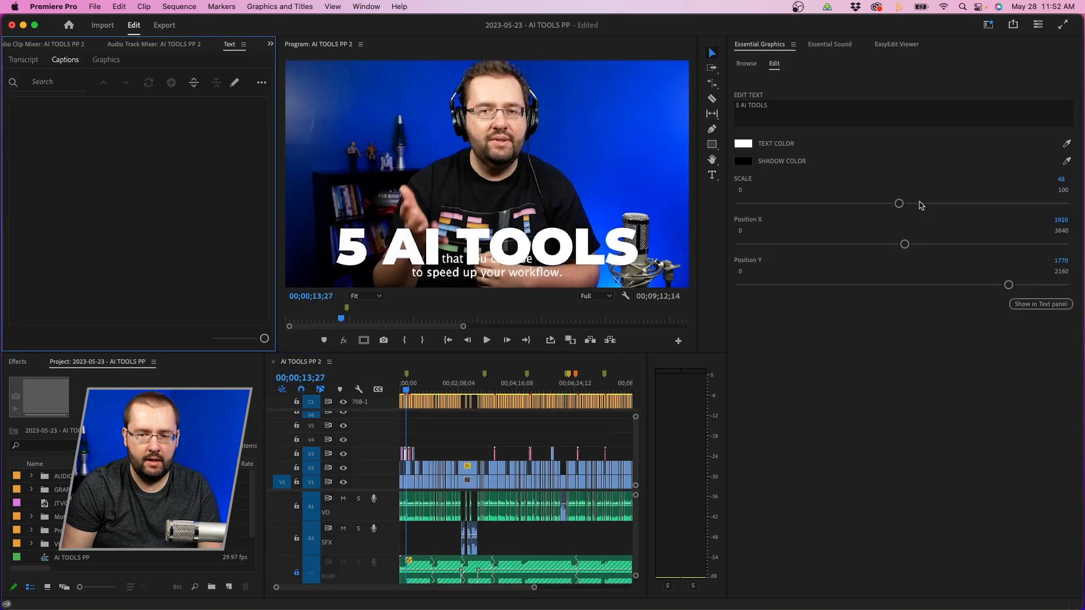
click(66, 60)
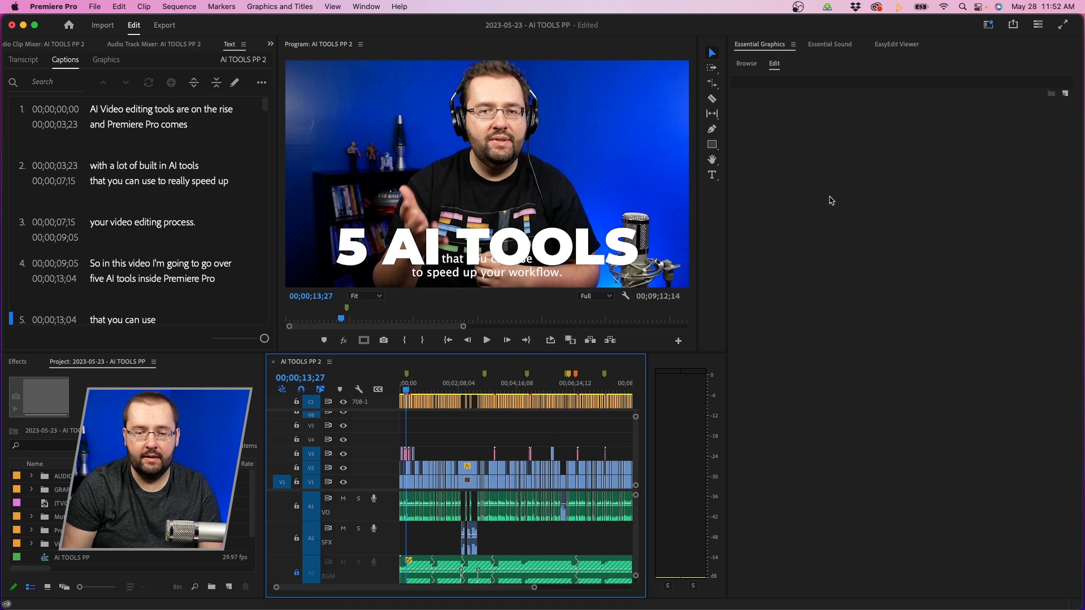
Add the 2023-06 Sports Text Crawl folder via Manage Additional Folders and confirm.
click(794, 44)
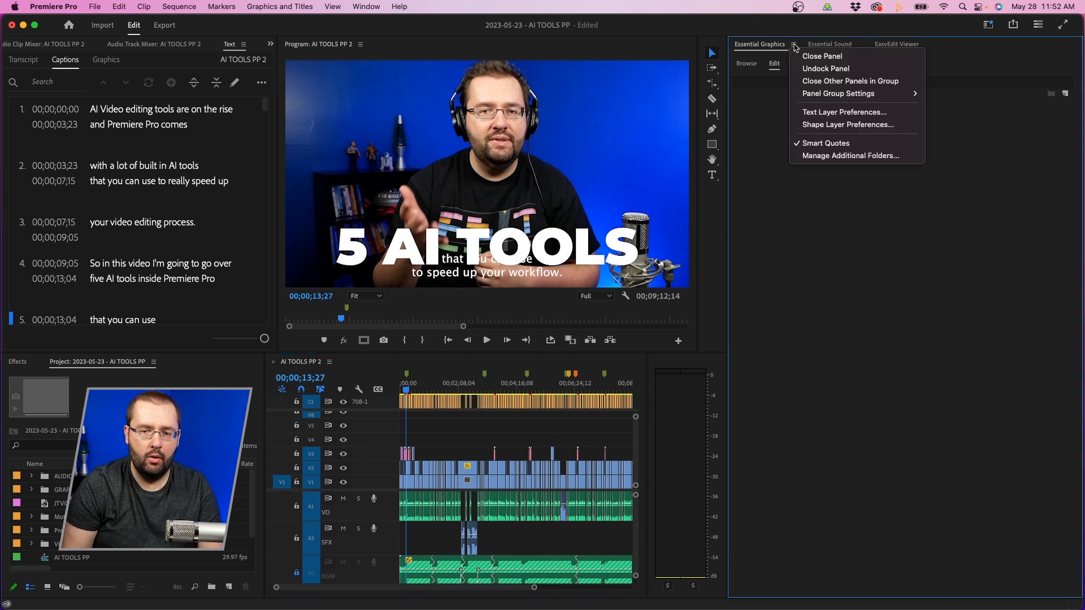
mouse_move(852, 155)
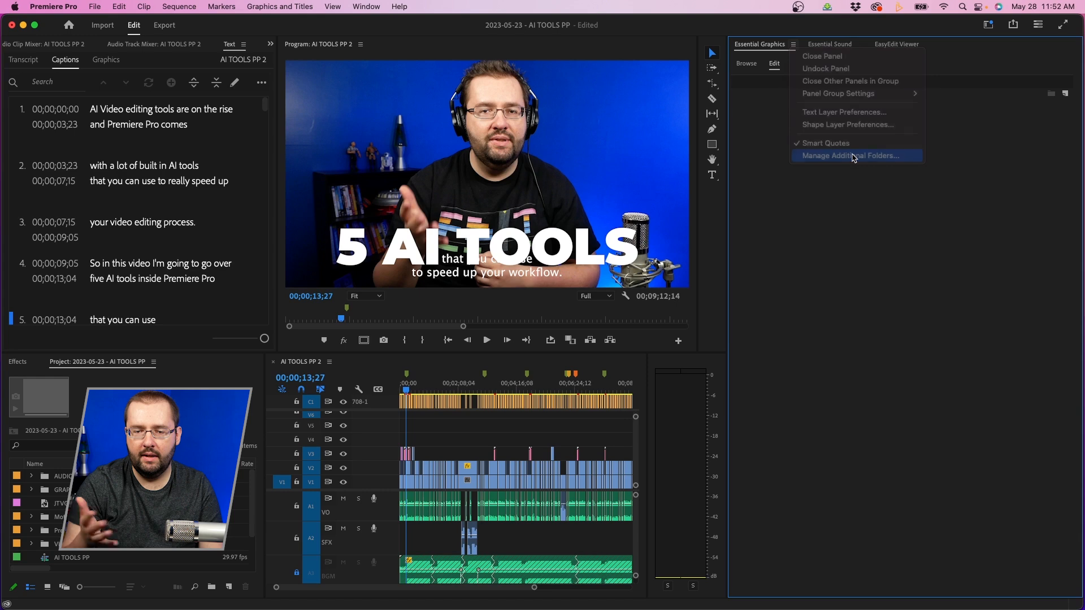
click(849, 155)
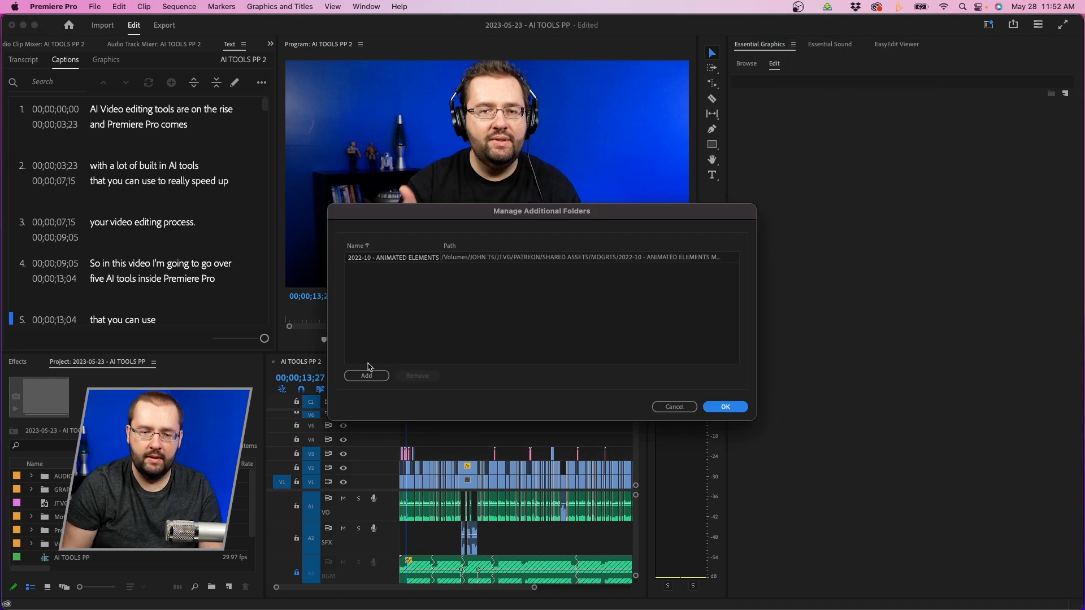
click(365, 375)
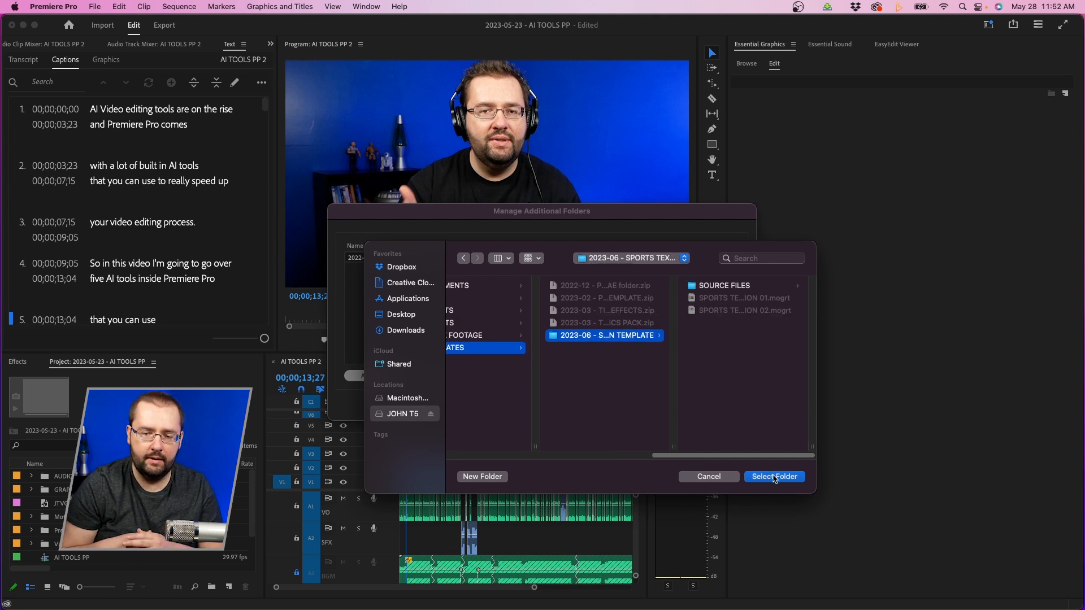
click(773, 475)
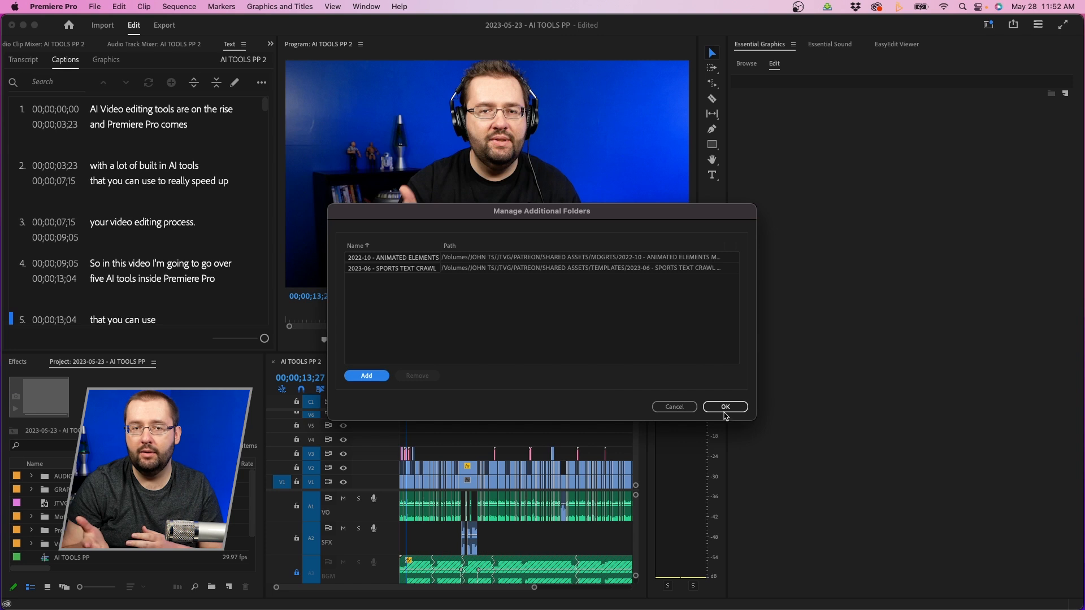
click(724, 407)
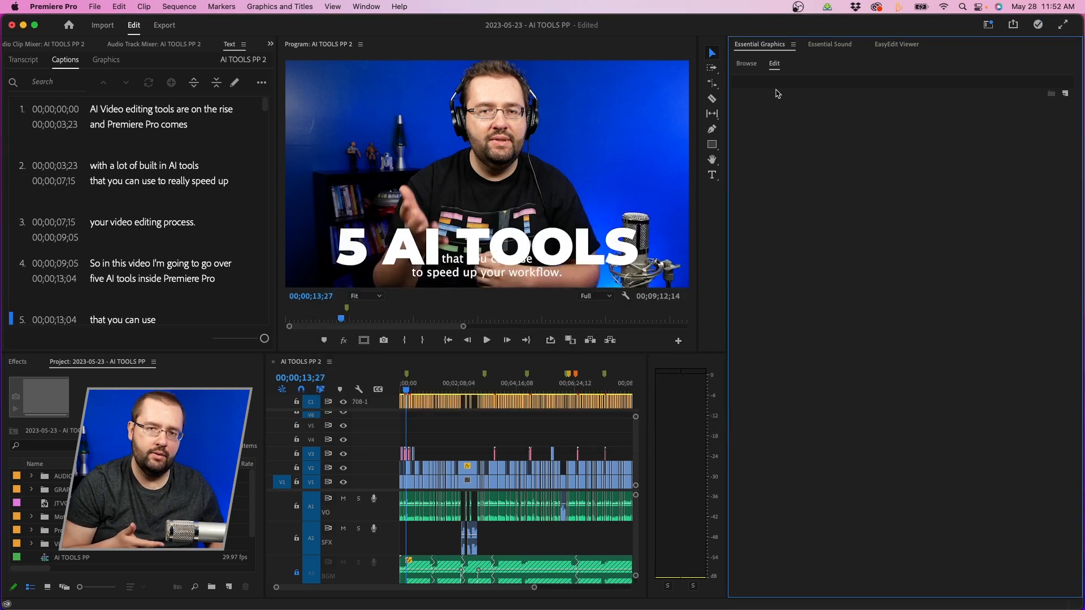
Search Browse for 'cra', add one video track and turn off the captions track.
click(746, 63)
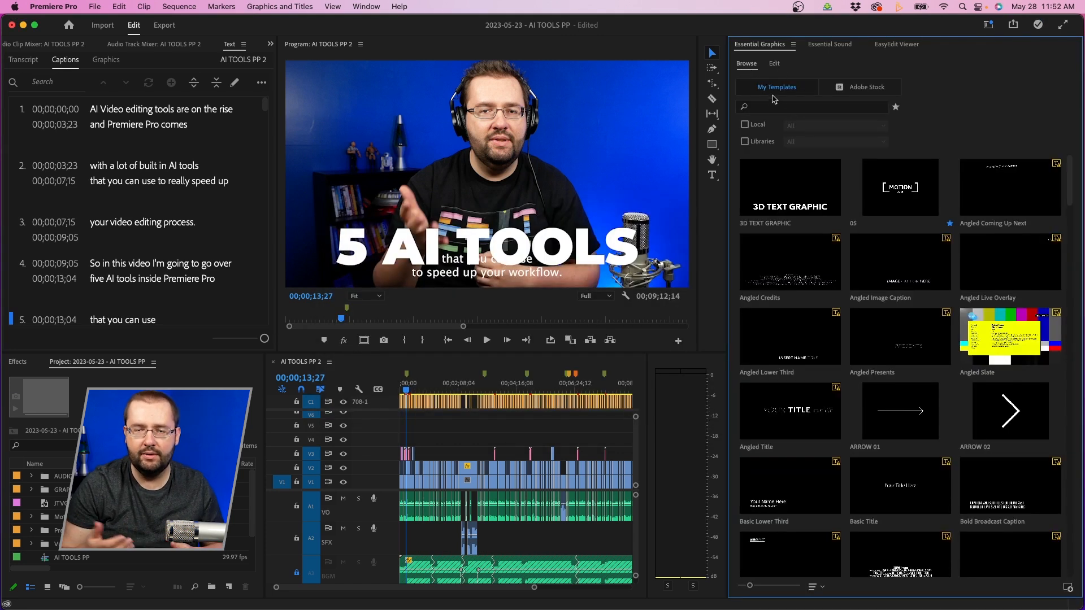
text(crawl)
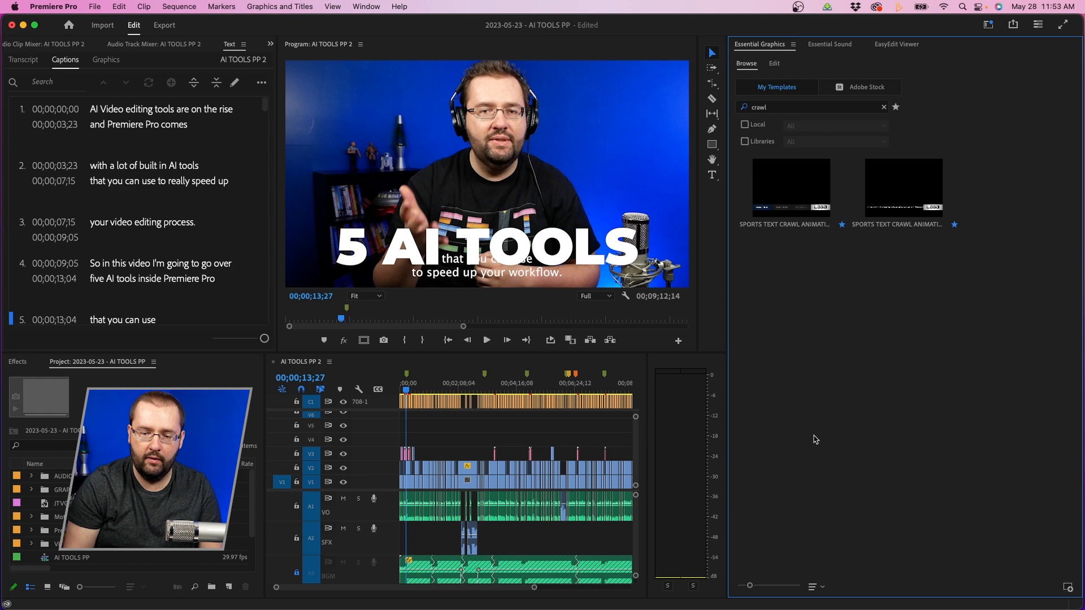
click(180, 7)
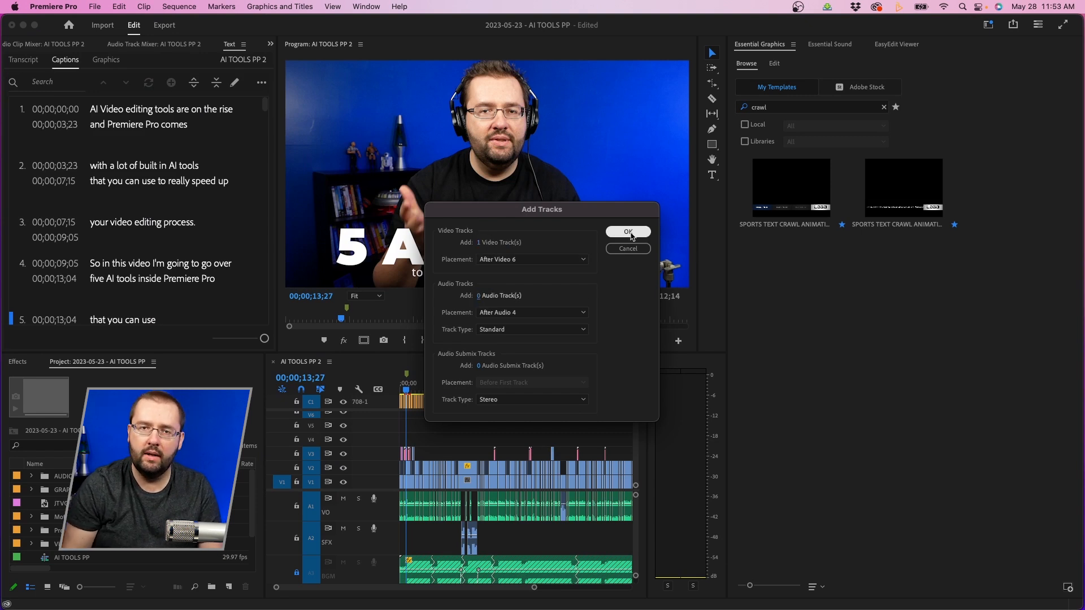
click(627, 230)
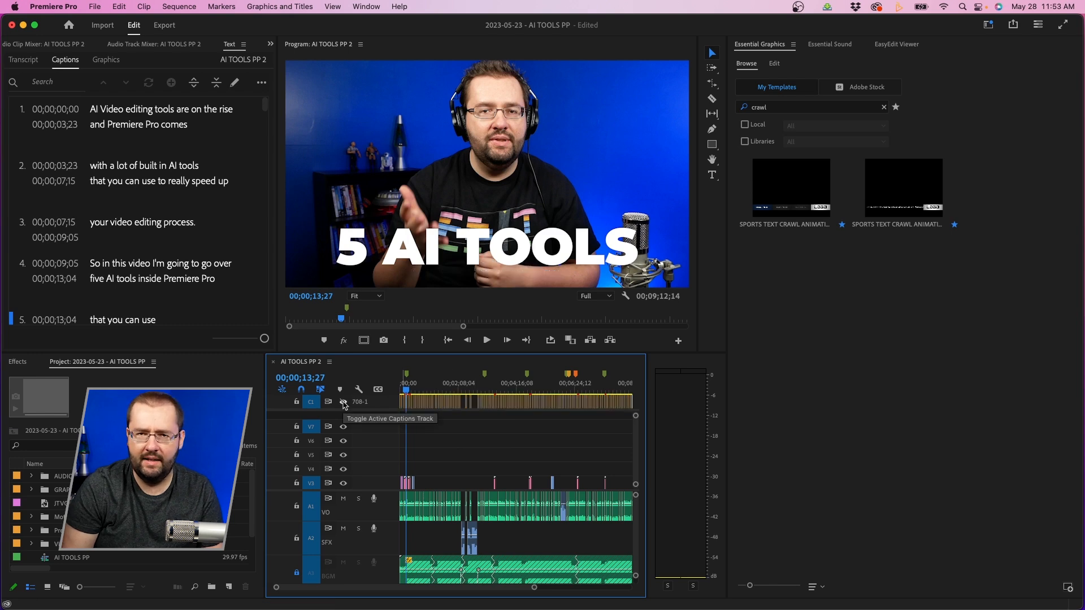
click(343, 403)
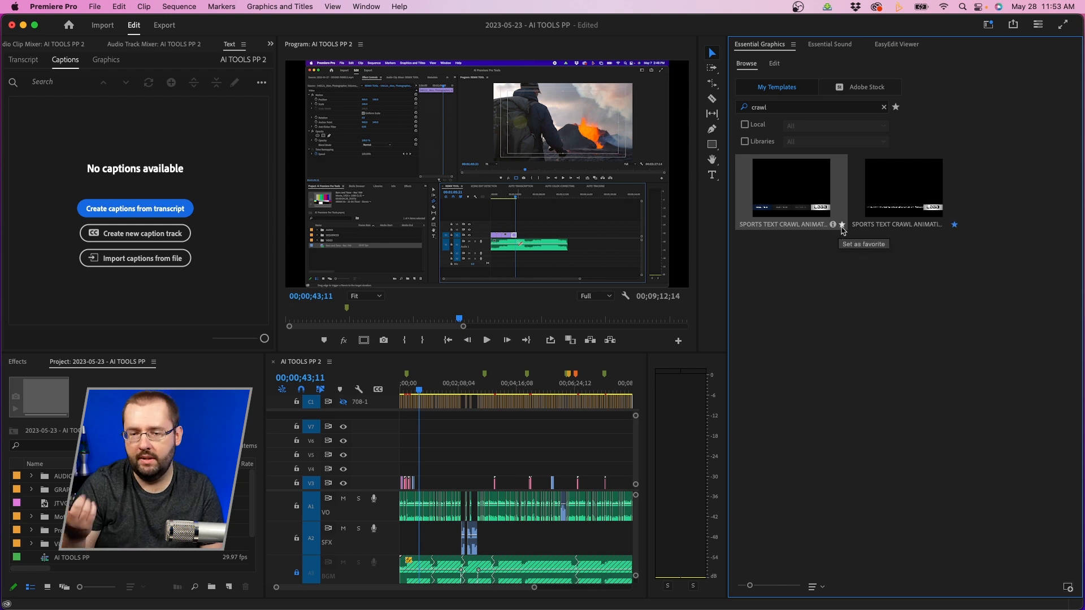
Favorite the first crawl template and place it on the new V7 track.
click(840, 224)
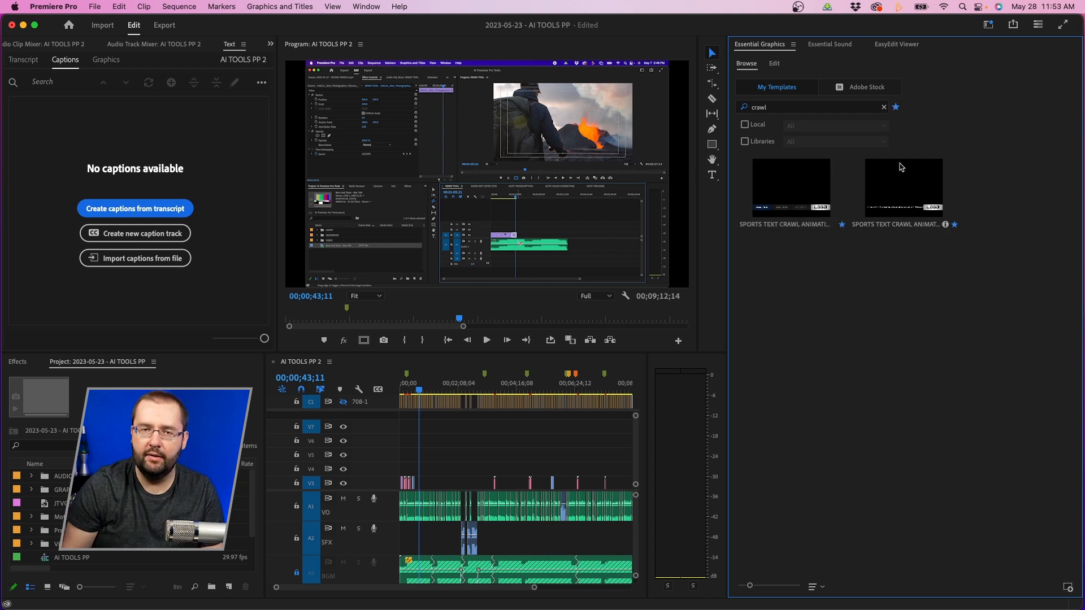
click(883, 108)
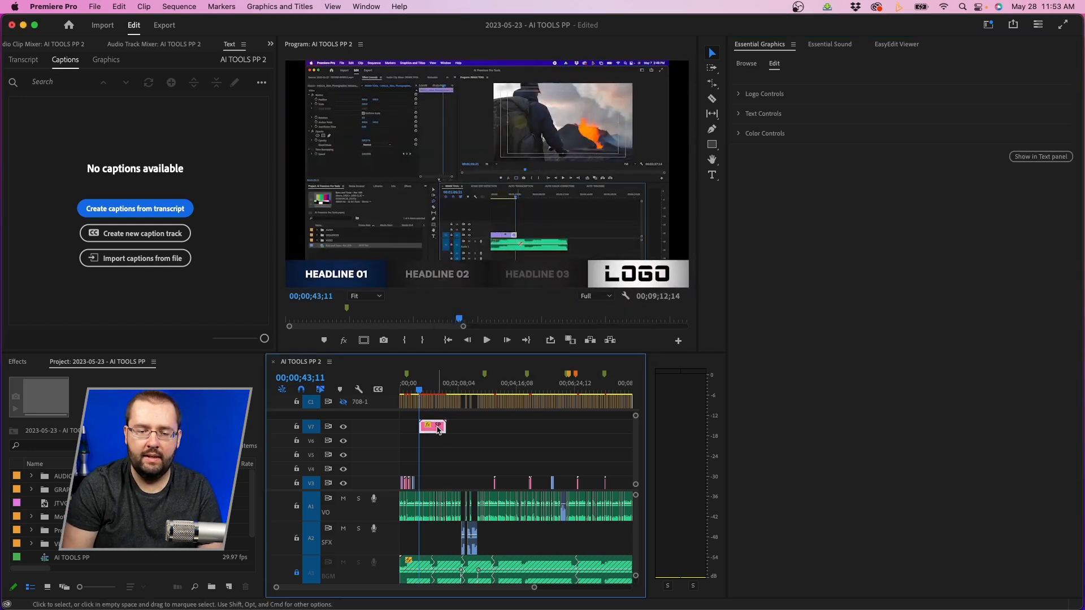
click(486, 340)
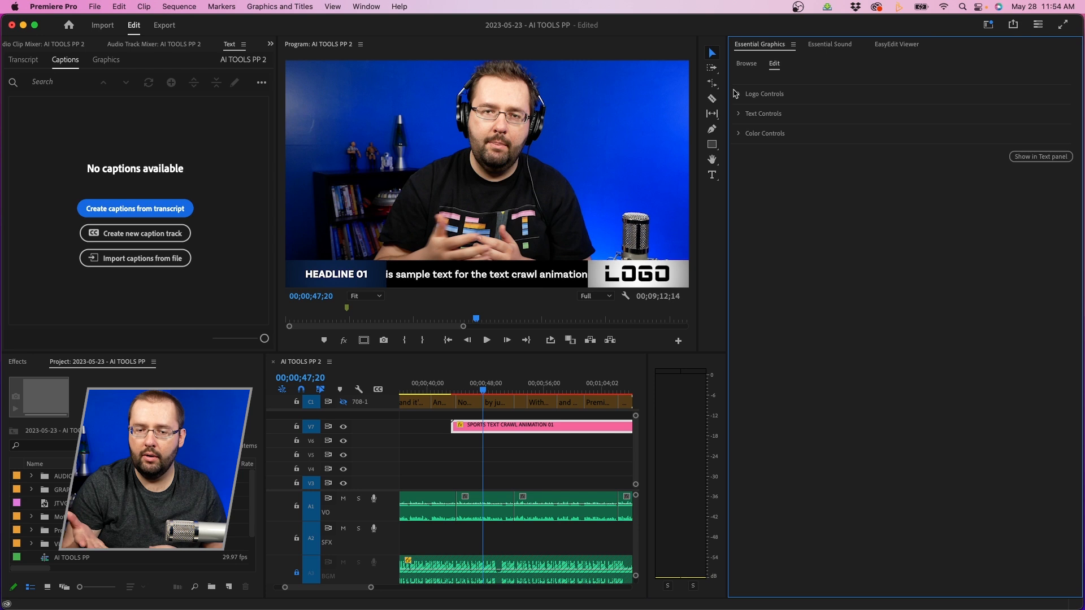
click(738, 94)
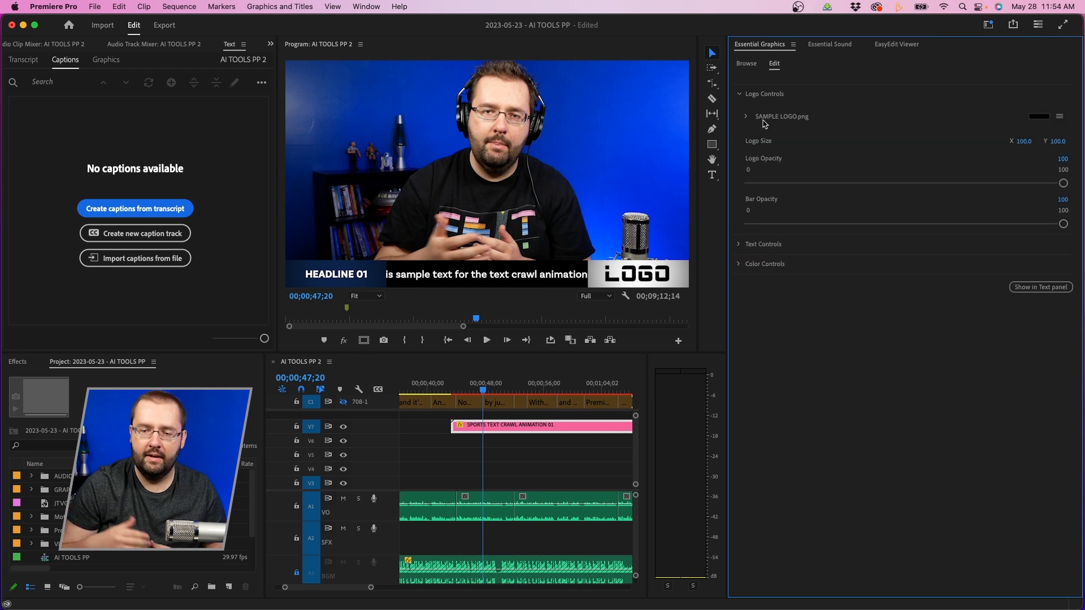
click(1059, 116)
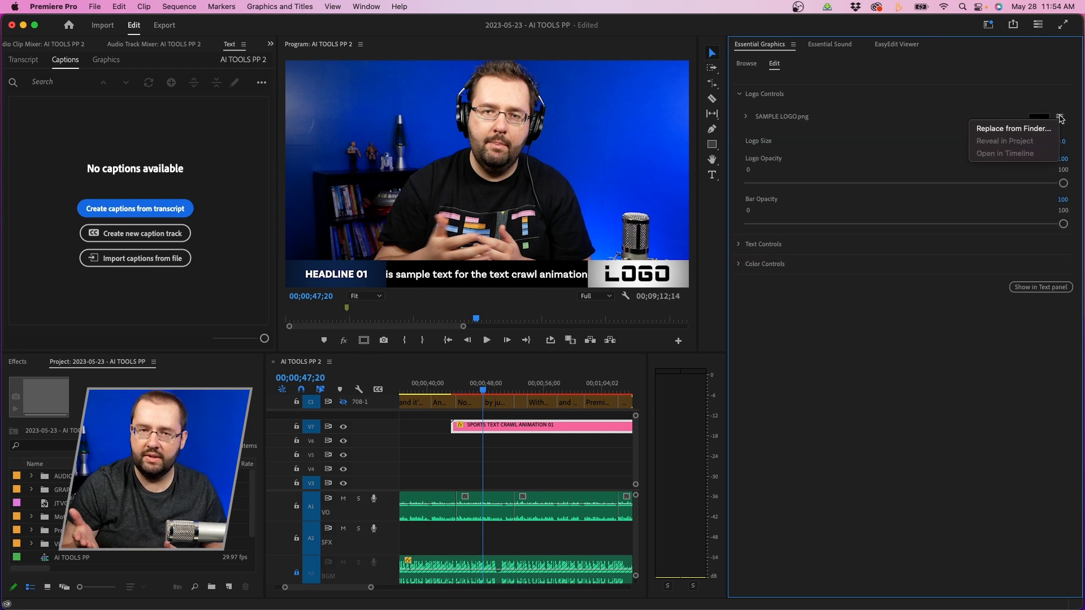
click(1012, 129)
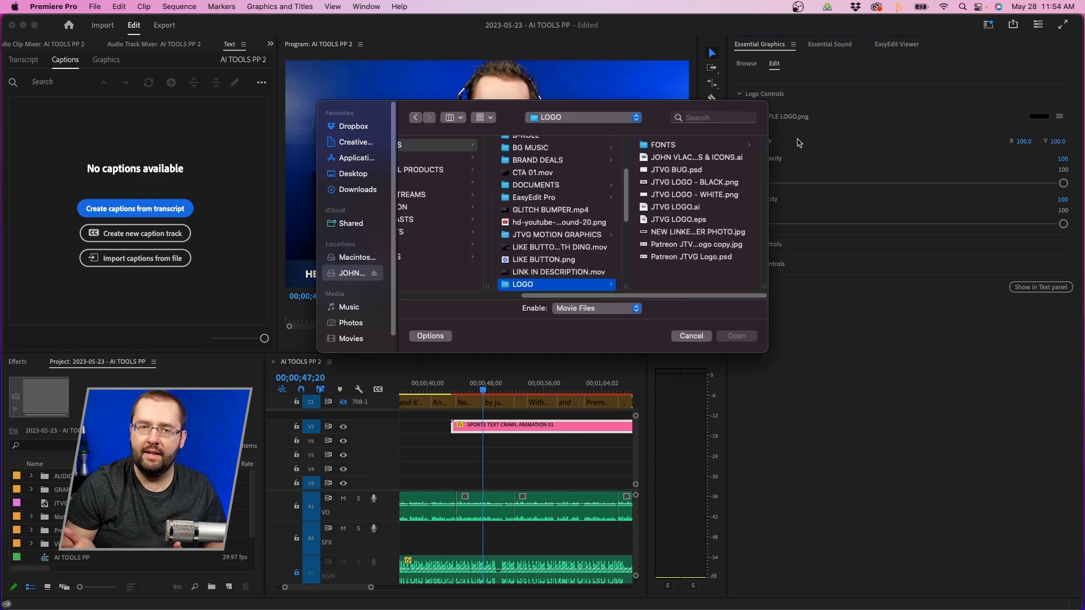
click(559, 182)
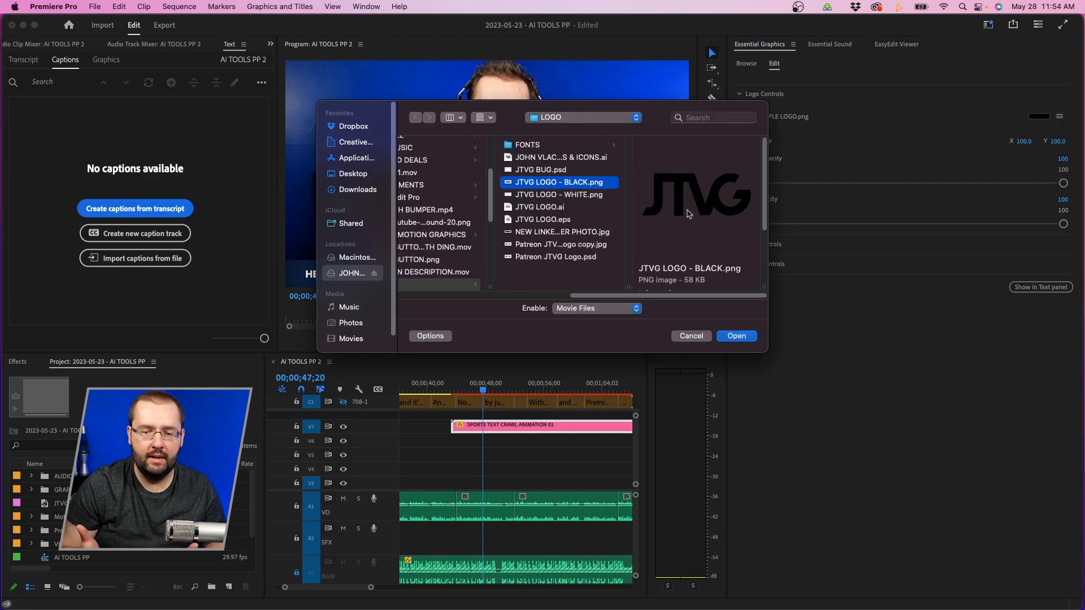
click(689, 335)
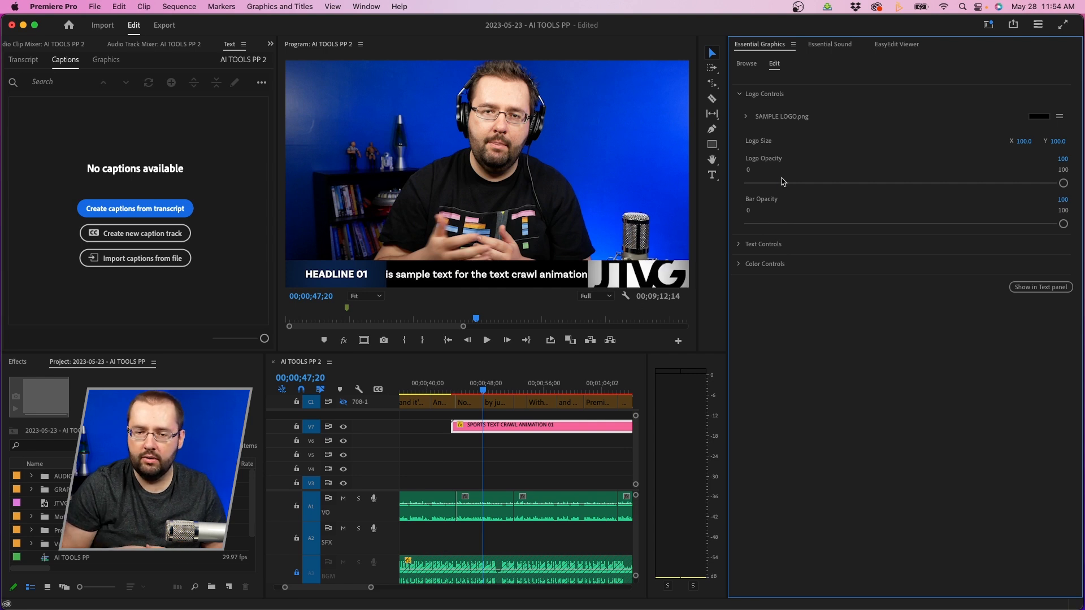
click(746, 116)
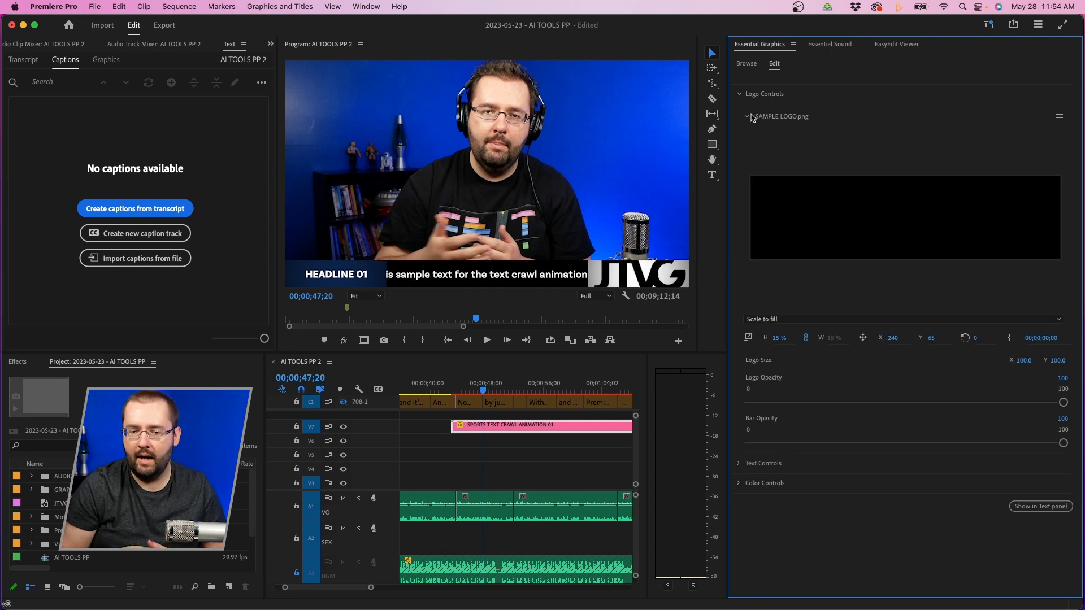
click(780, 336)
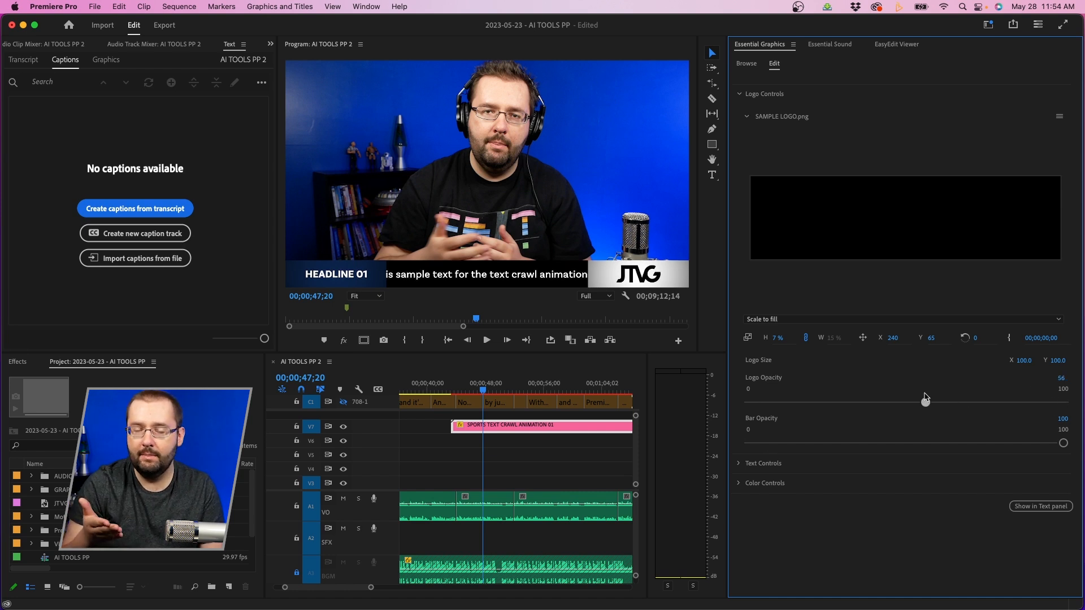
drag(925, 402, 889, 402)
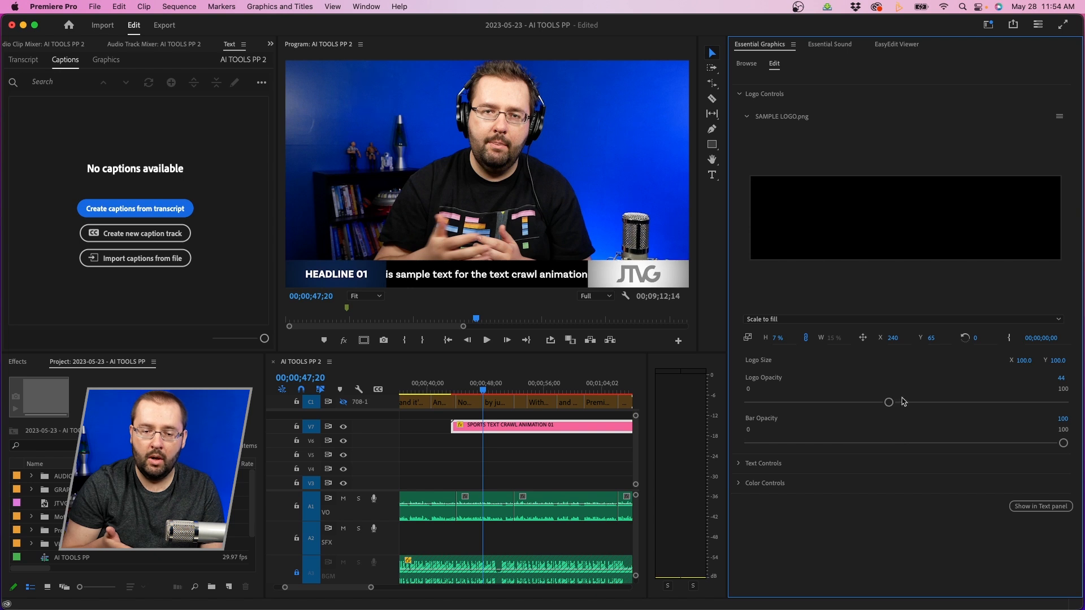
drag(890, 401, 848, 401)
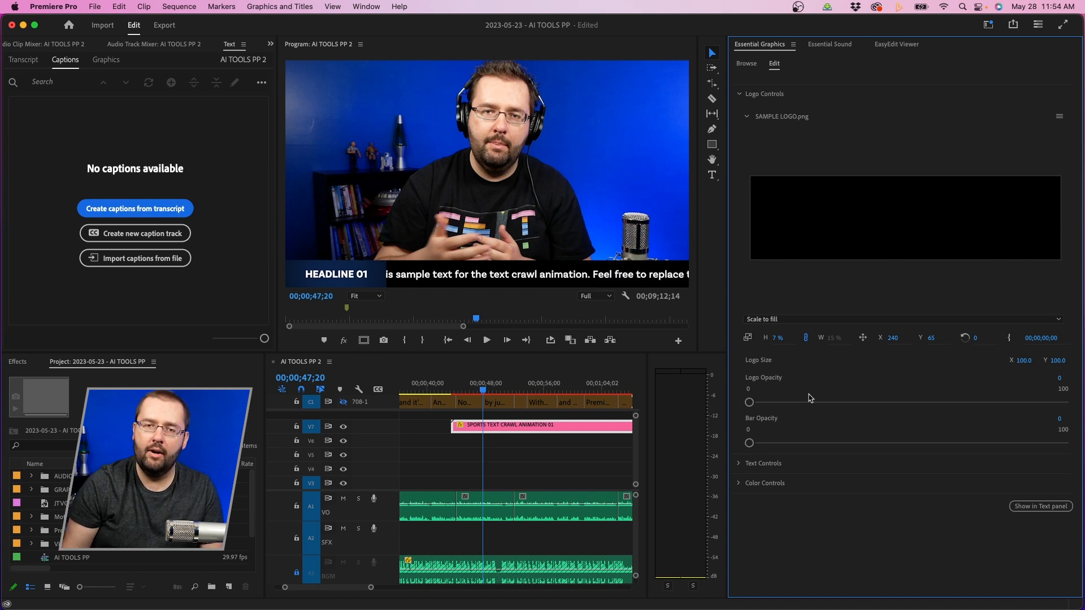
drag(749, 402, 1064, 401)
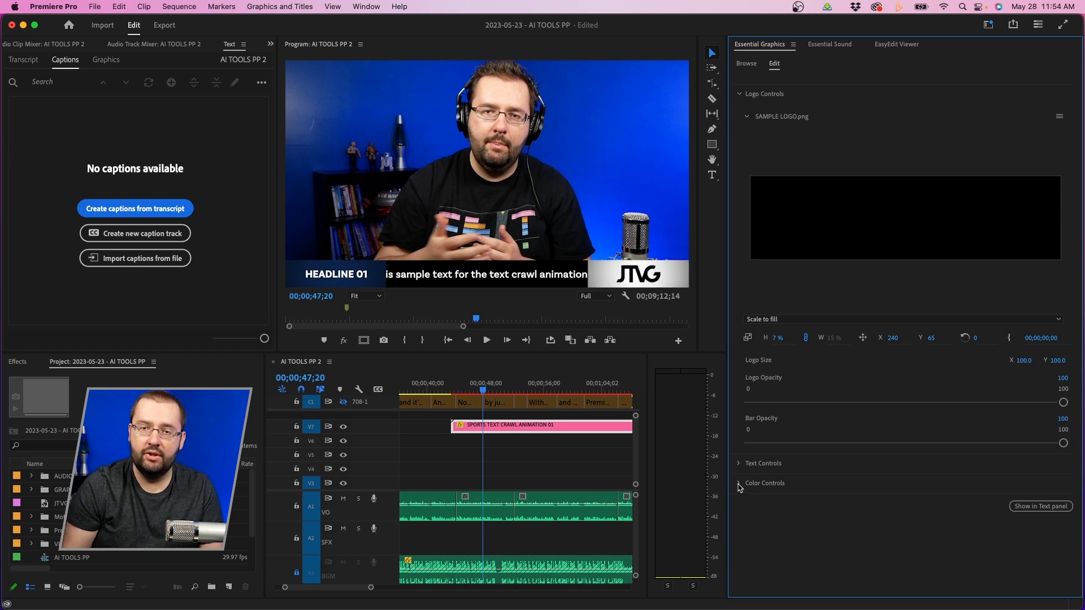
Try a red Logo Bar colour in Color Controls, then set it back to white.
click(738, 483)
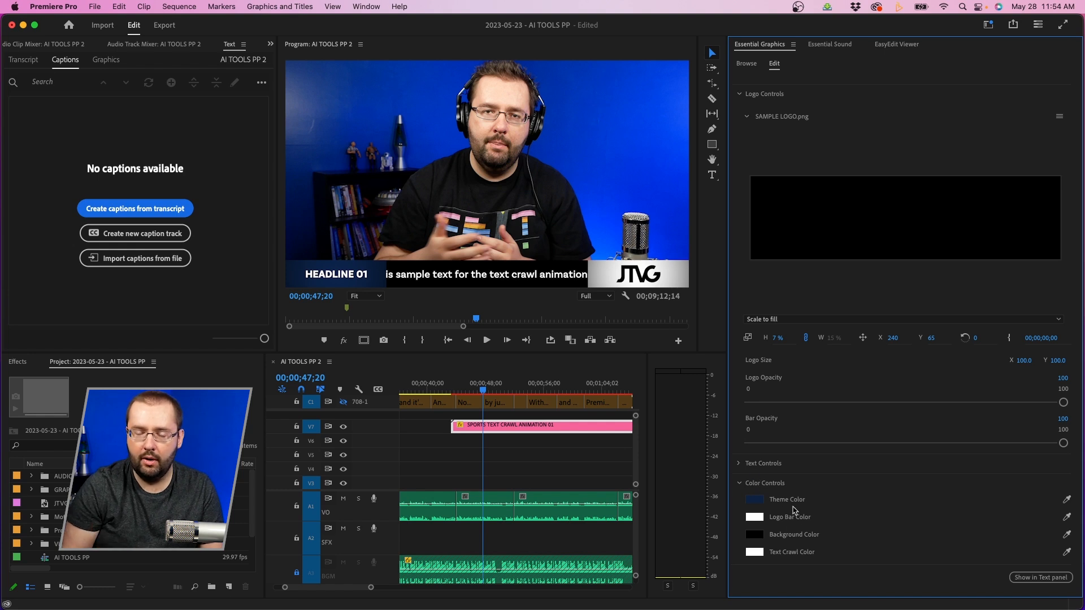
click(756, 516)
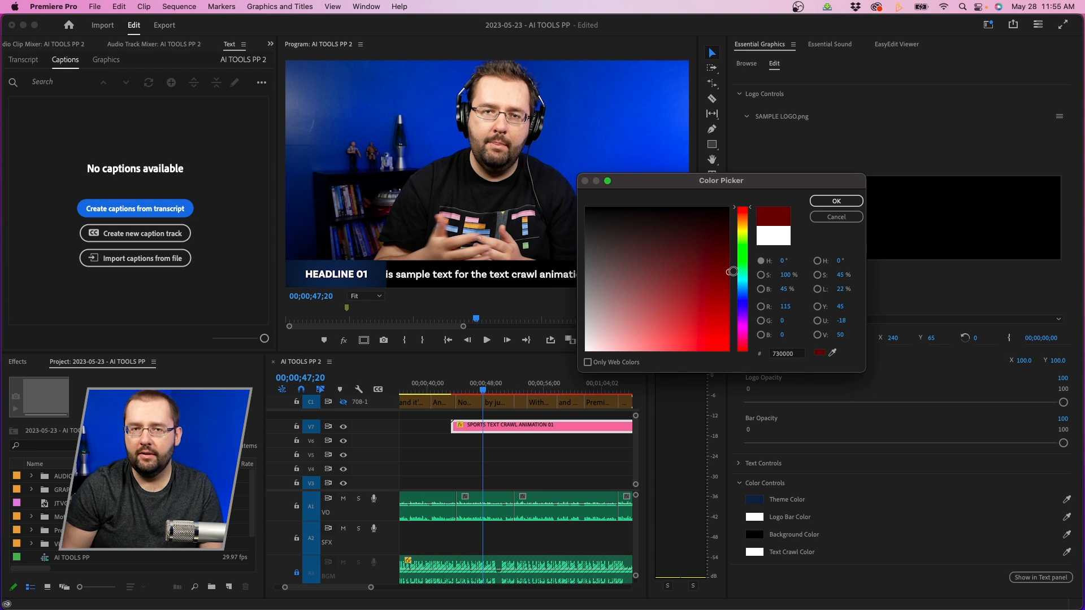
click(835, 201)
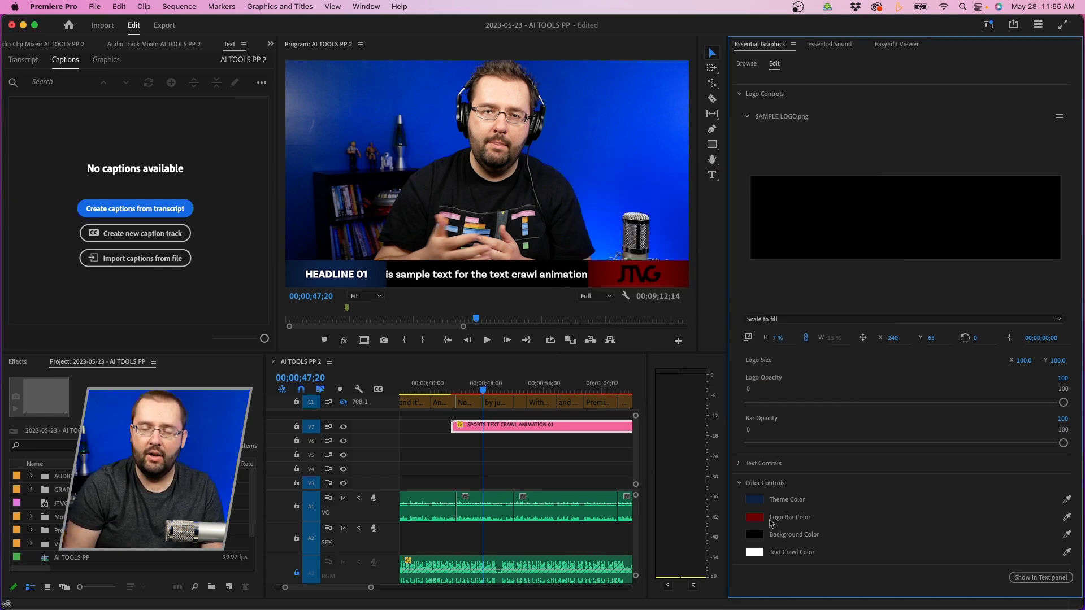
click(753, 517)
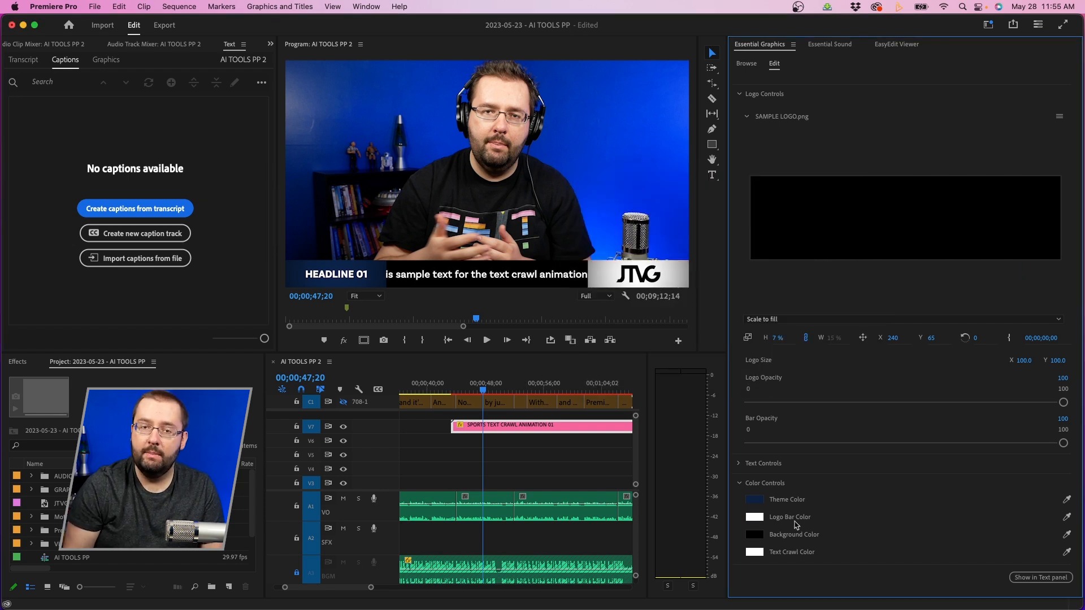
Try purple and cyan Theme colours, then revert to the original dark blue.
click(755, 498)
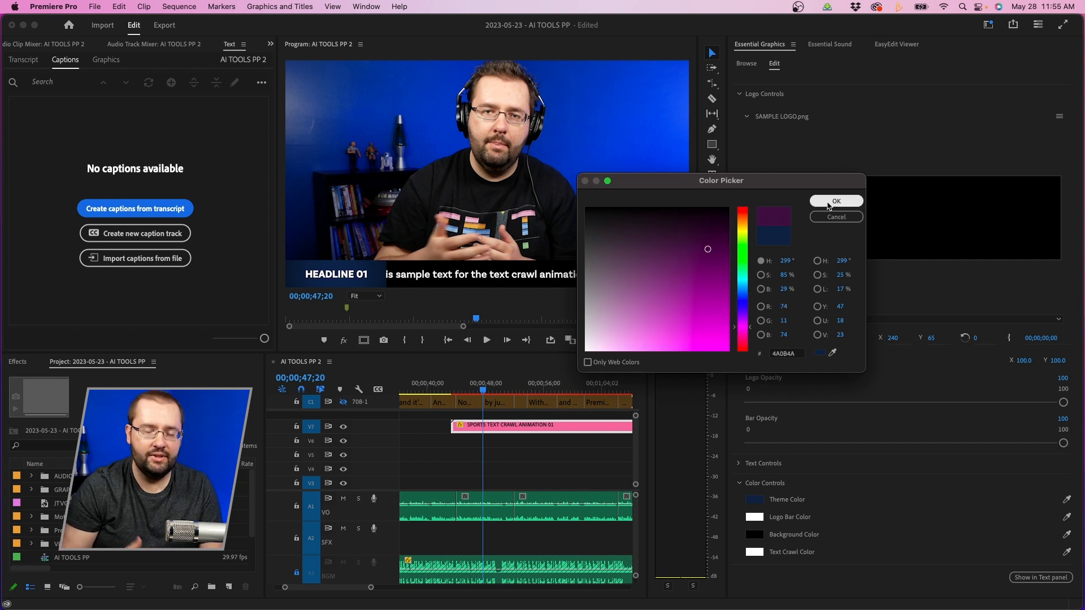
click(835, 201)
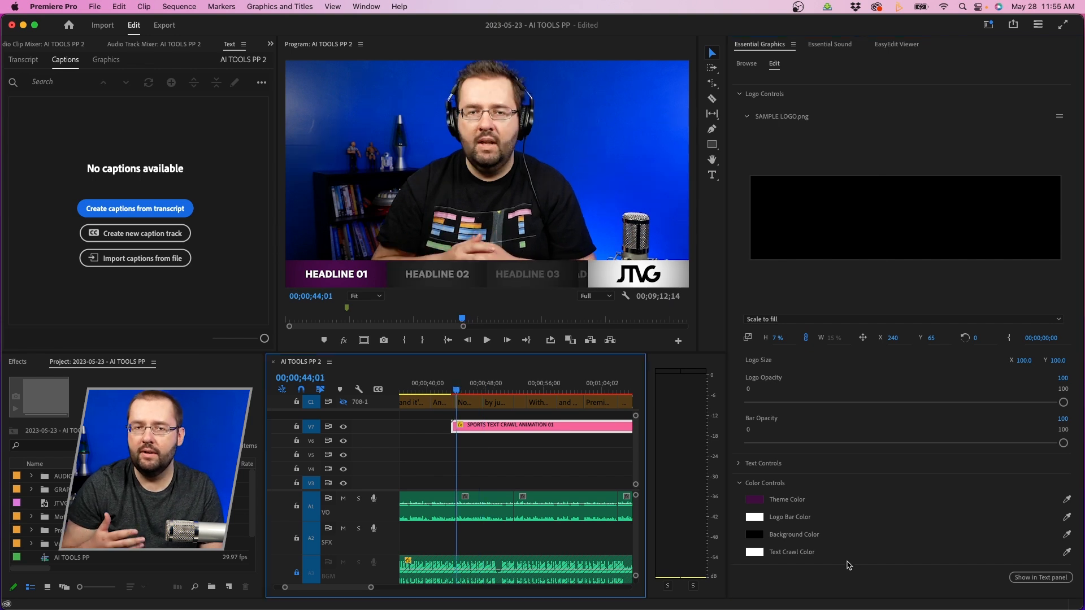
click(753, 498)
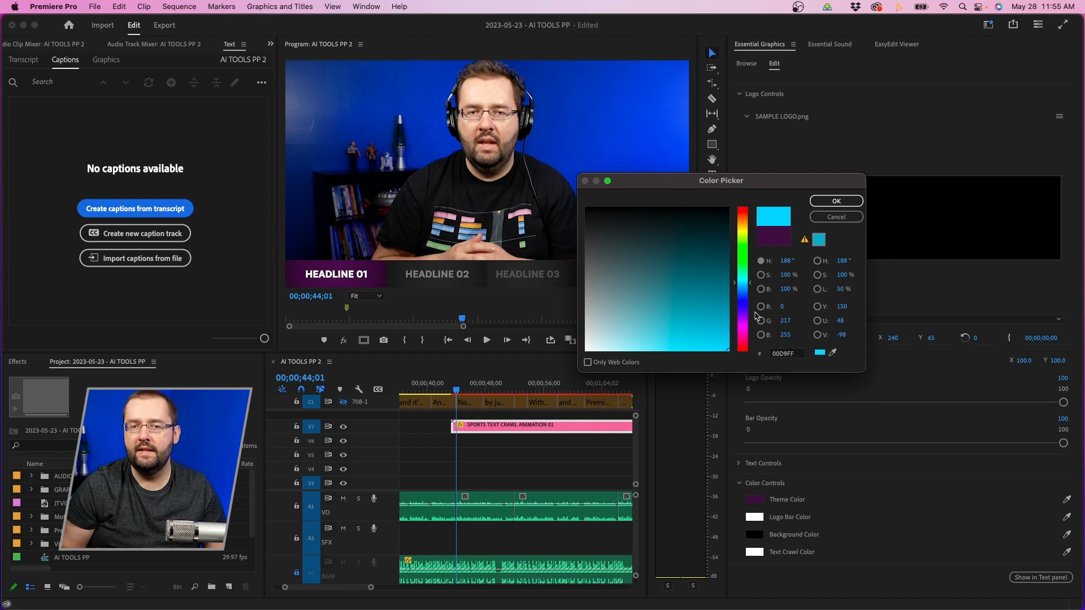
click(834, 201)
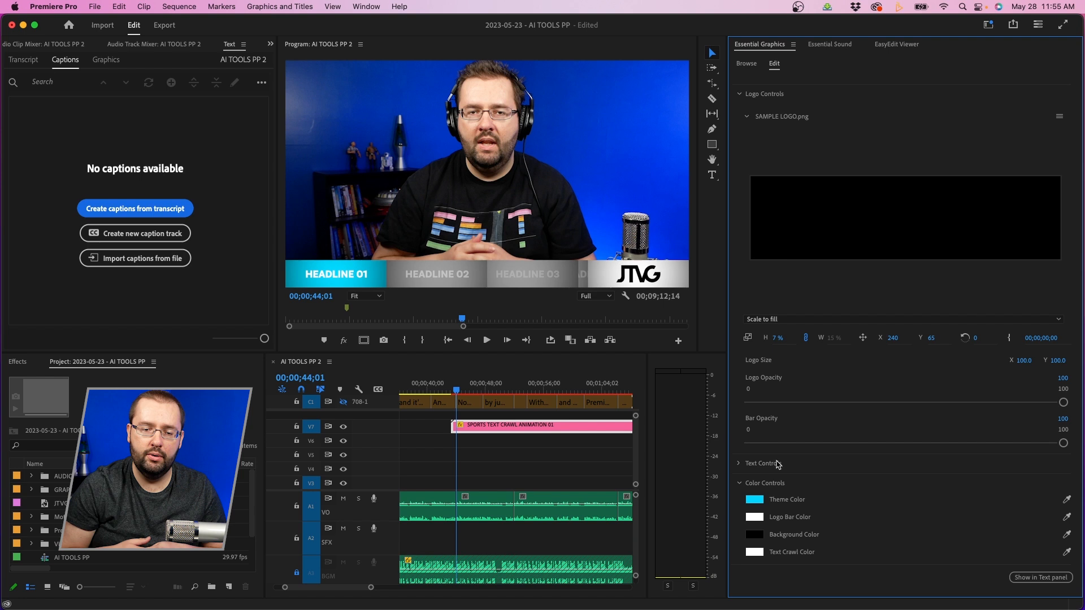
click(753, 498)
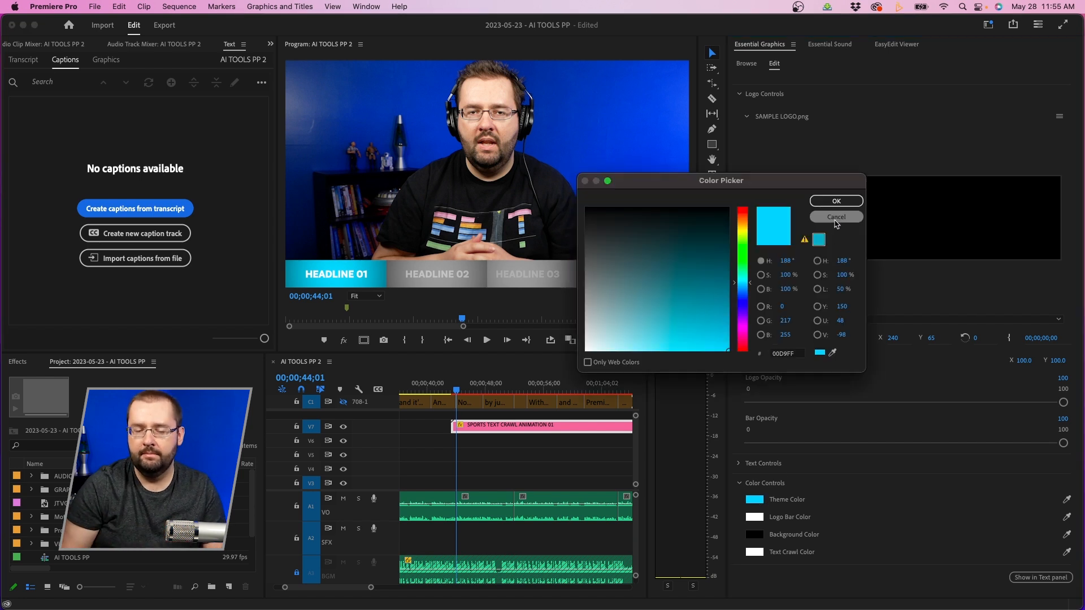
click(834, 217)
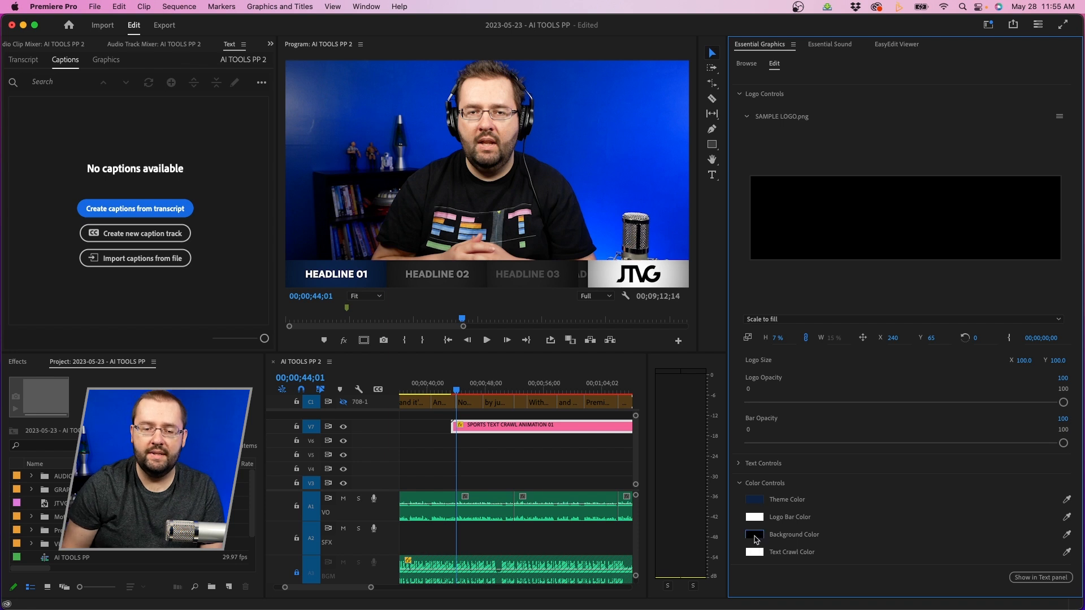
Try a white background with black crawl text, then revert to black background and white text.
click(754, 534)
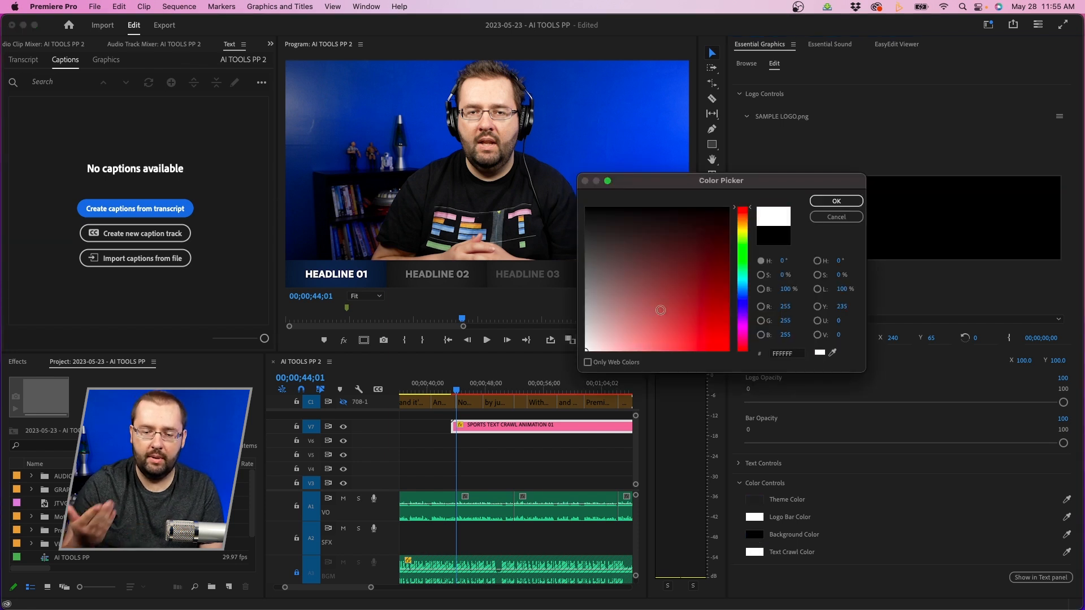
click(834, 202)
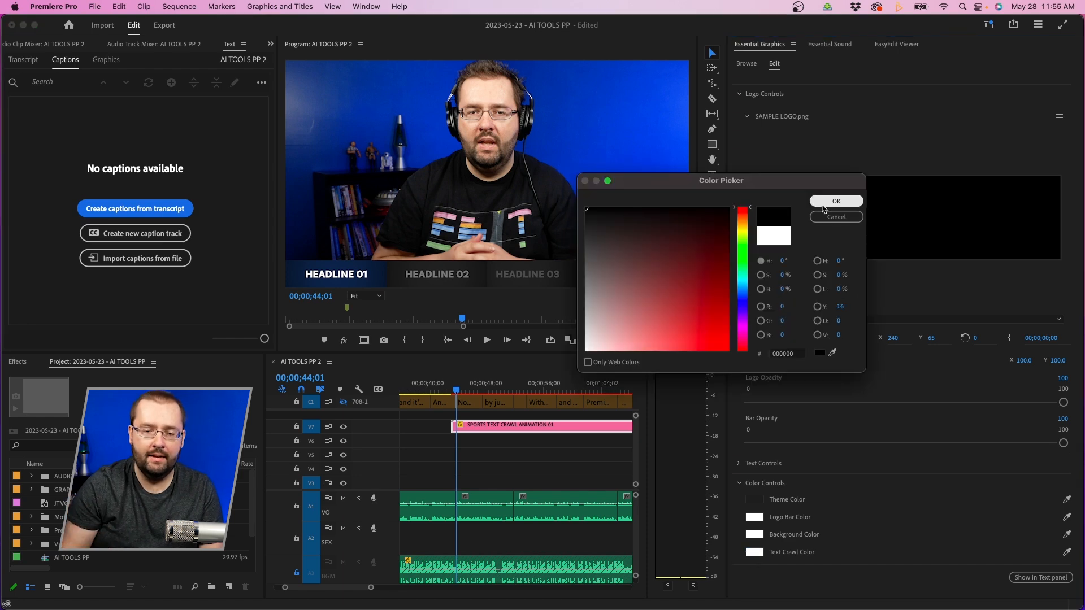
click(836, 201)
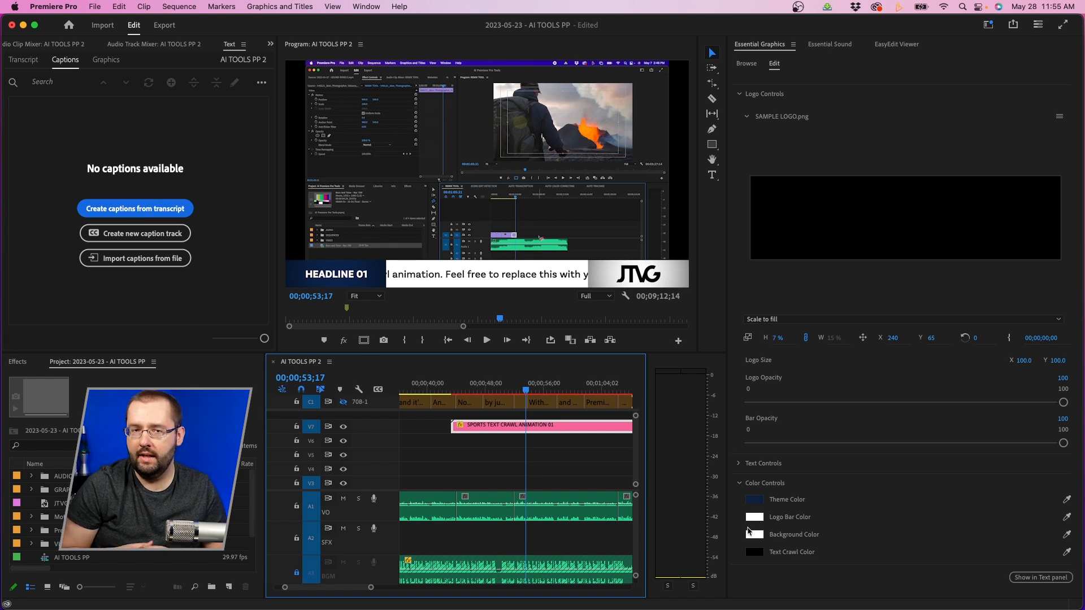
click(753, 534)
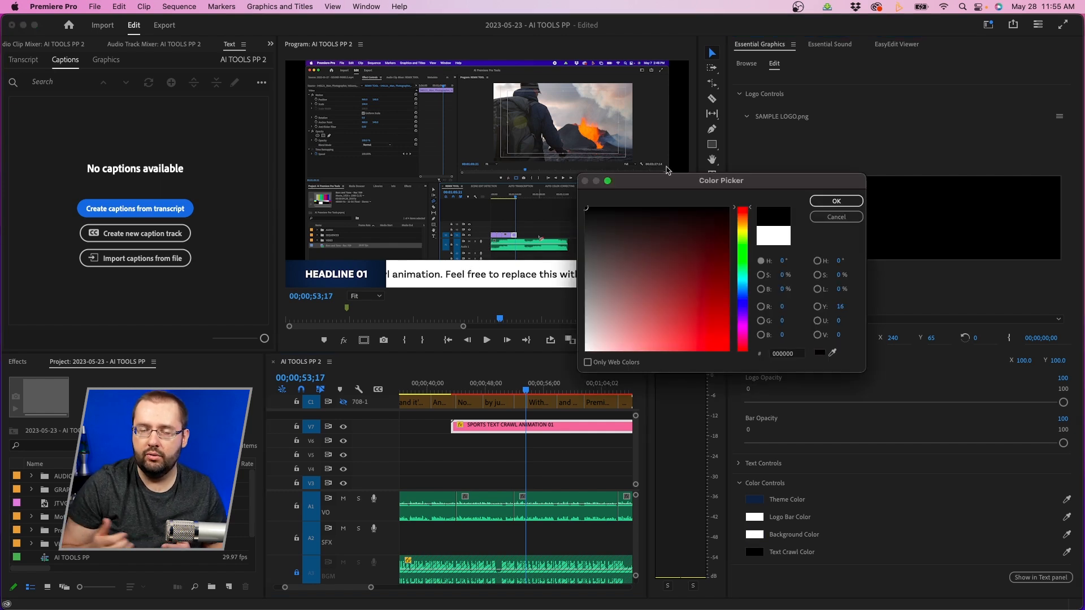
click(835, 201)
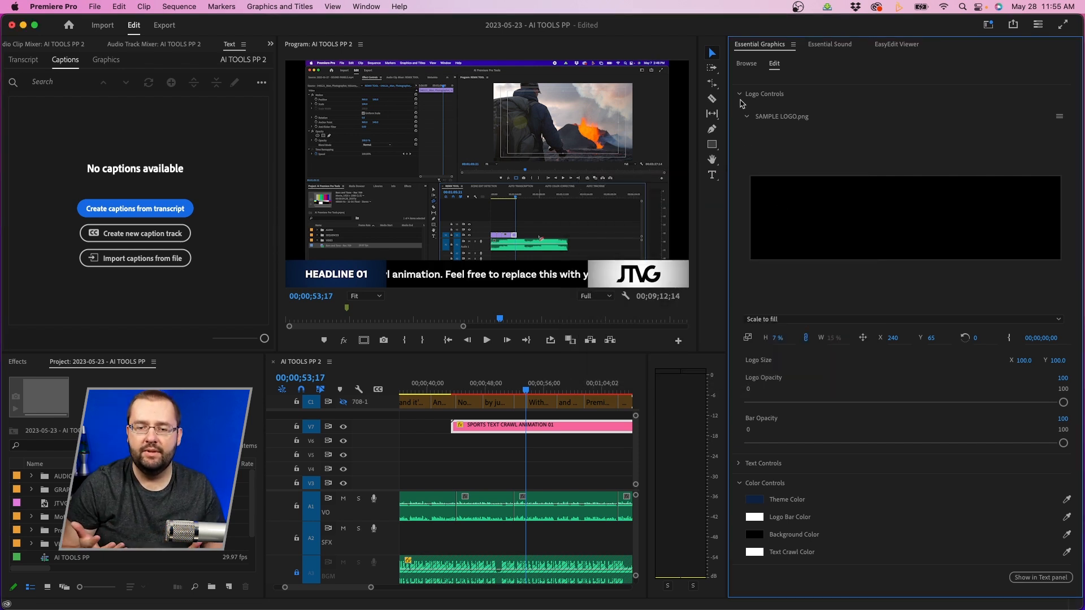
Replace the Text Crawl field with "For example I'm adding in some text.".
click(739, 94)
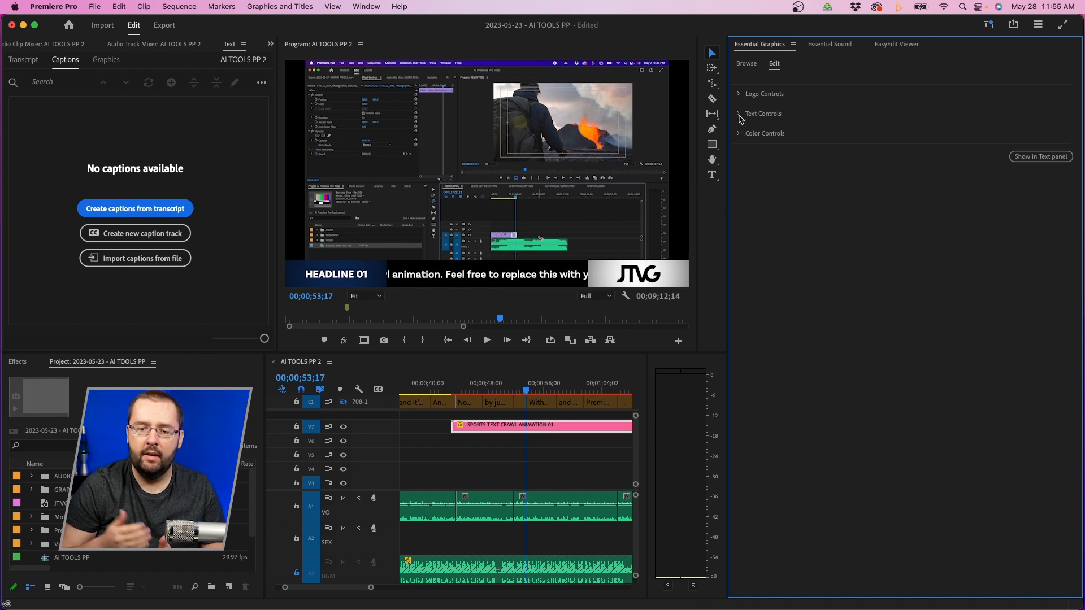
click(738, 113)
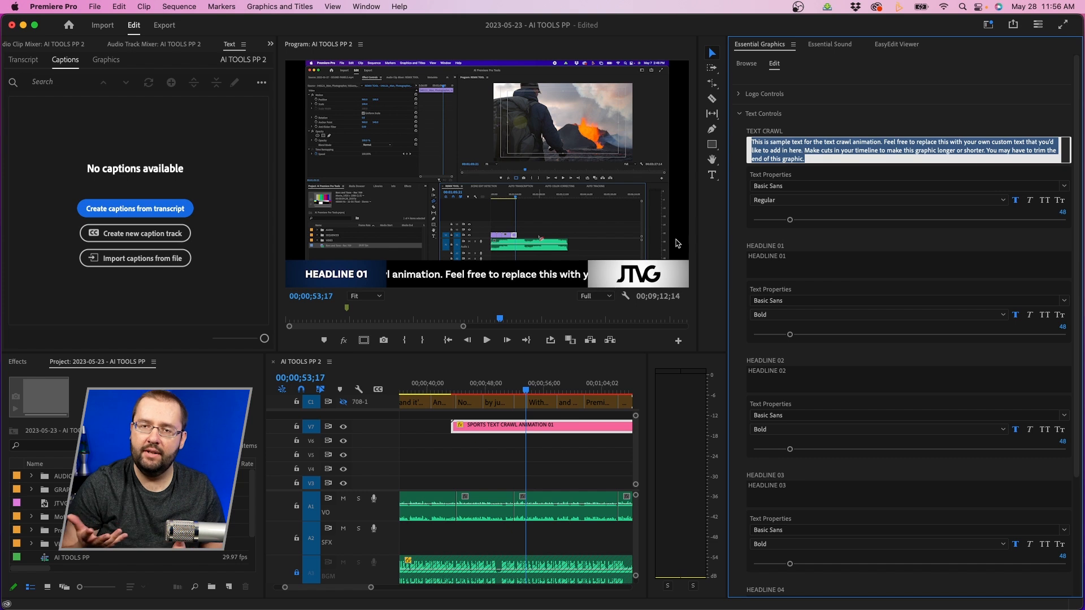
text(For example)
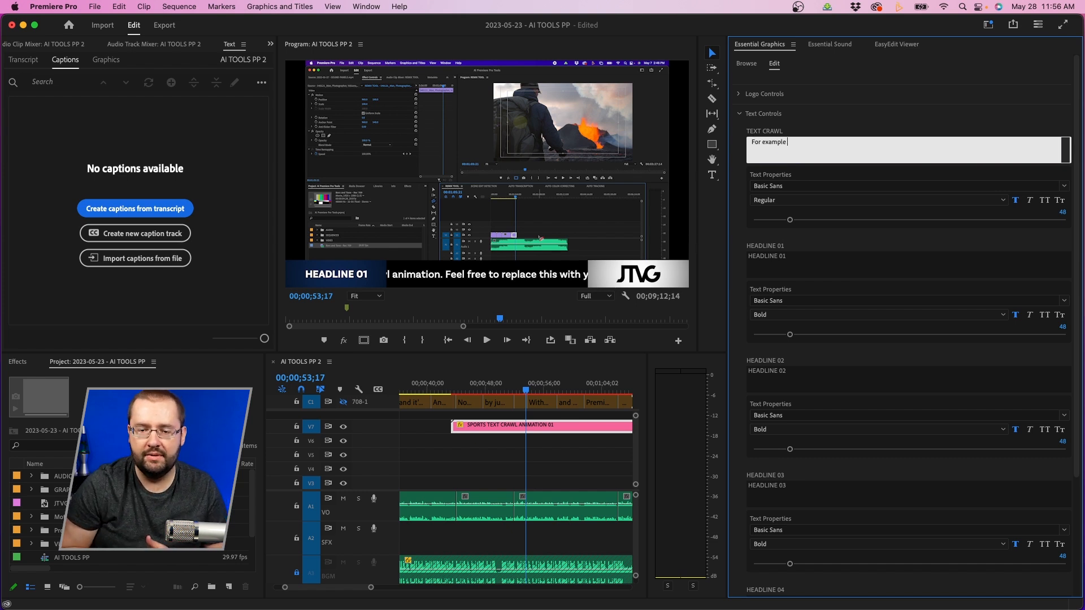
text(I'm adding)
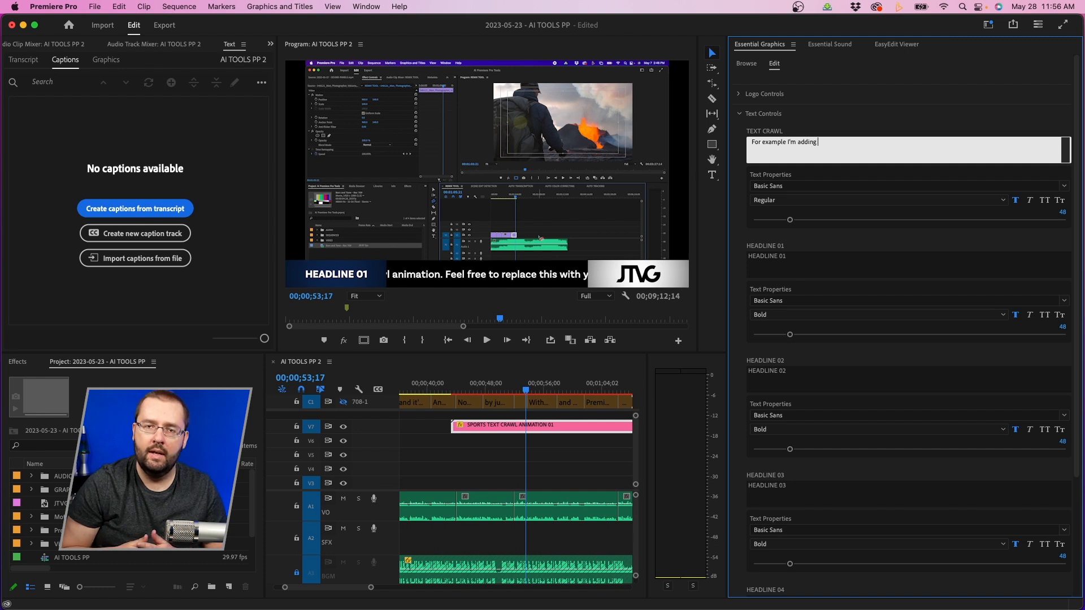
text(in some text.)
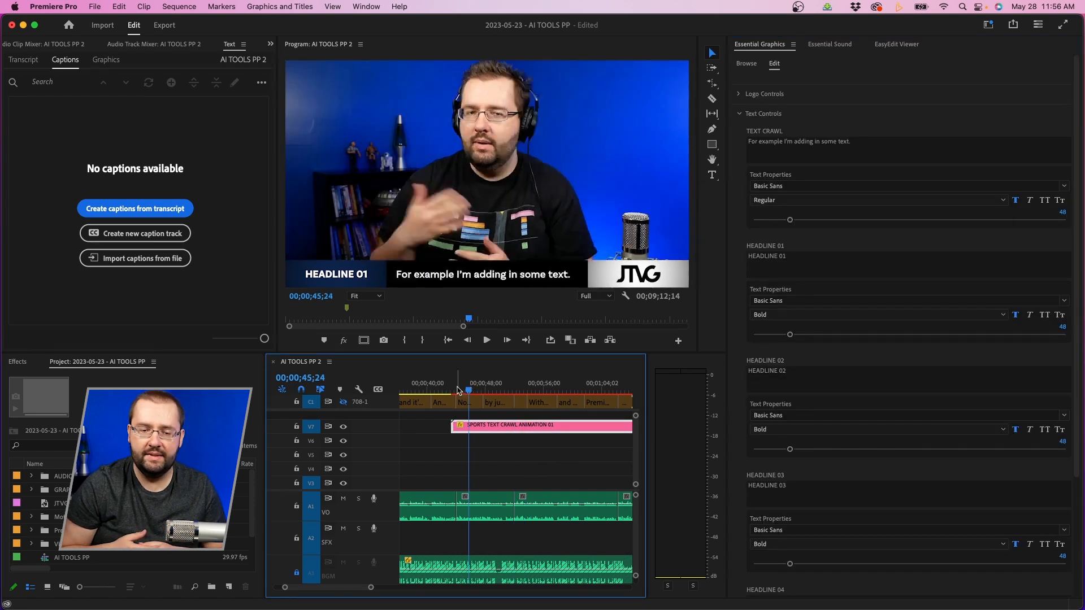
Play the crawl until the short line has scrolled off the bar.
click(485, 341)
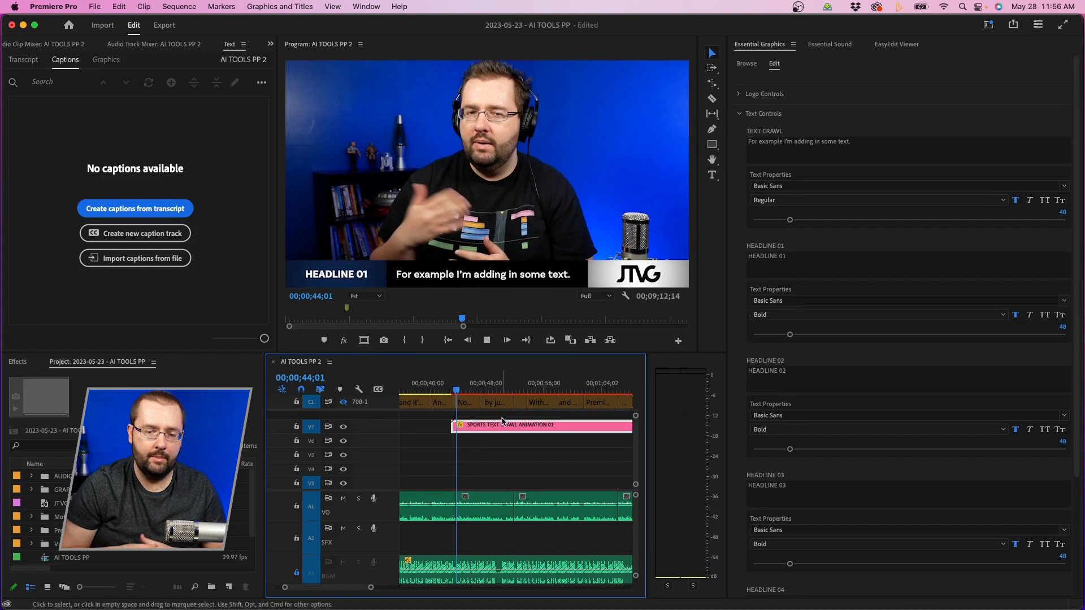
click(506, 341)
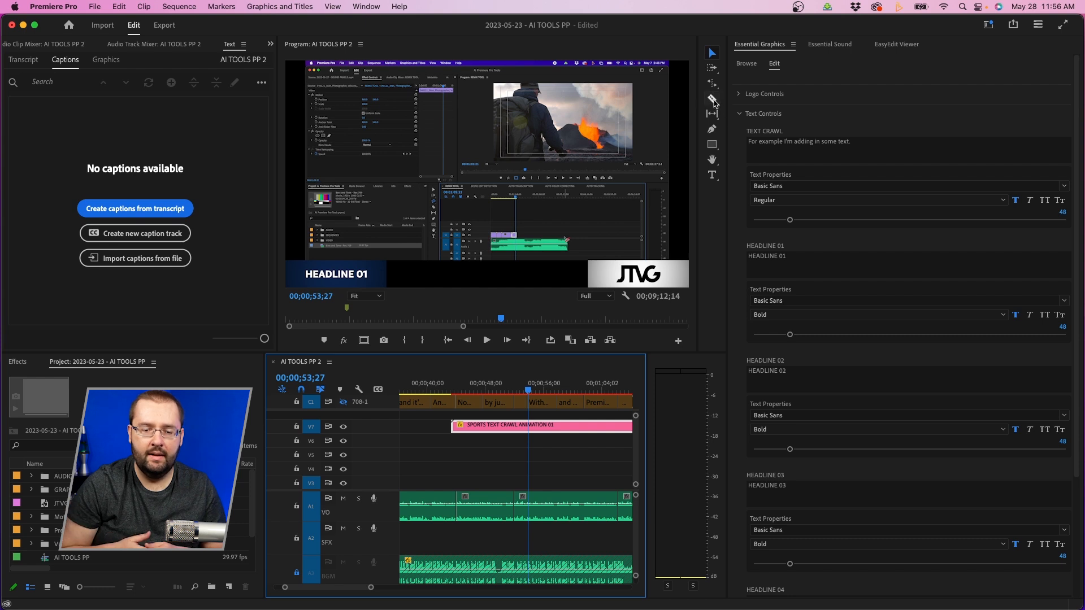
Razor-cut the crawl clip where its text ends, about ten seconds in, and select the tail.
click(710, 98)
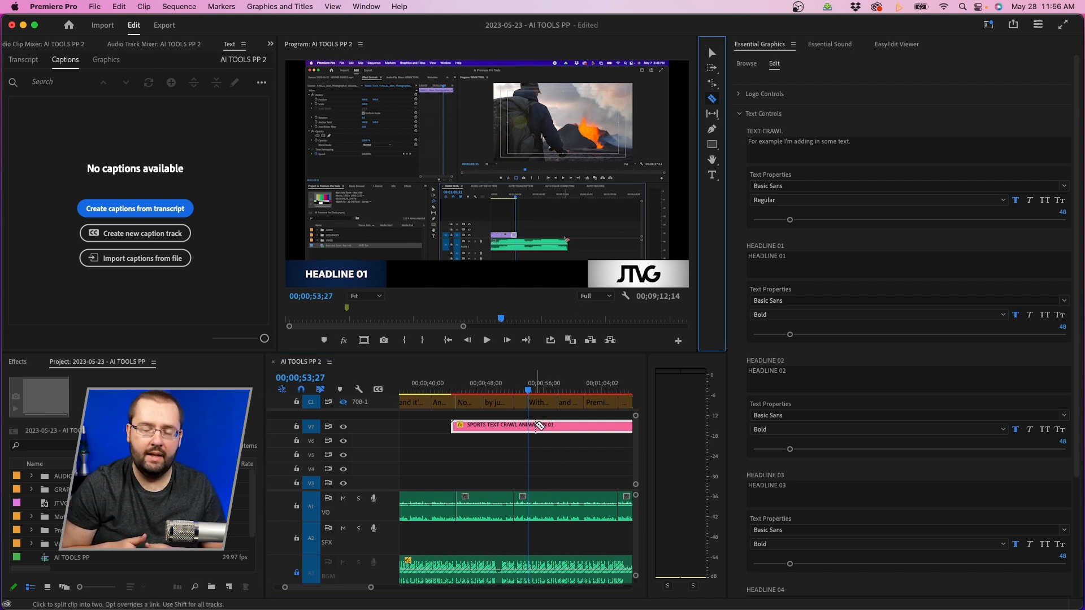
click(527, 425)
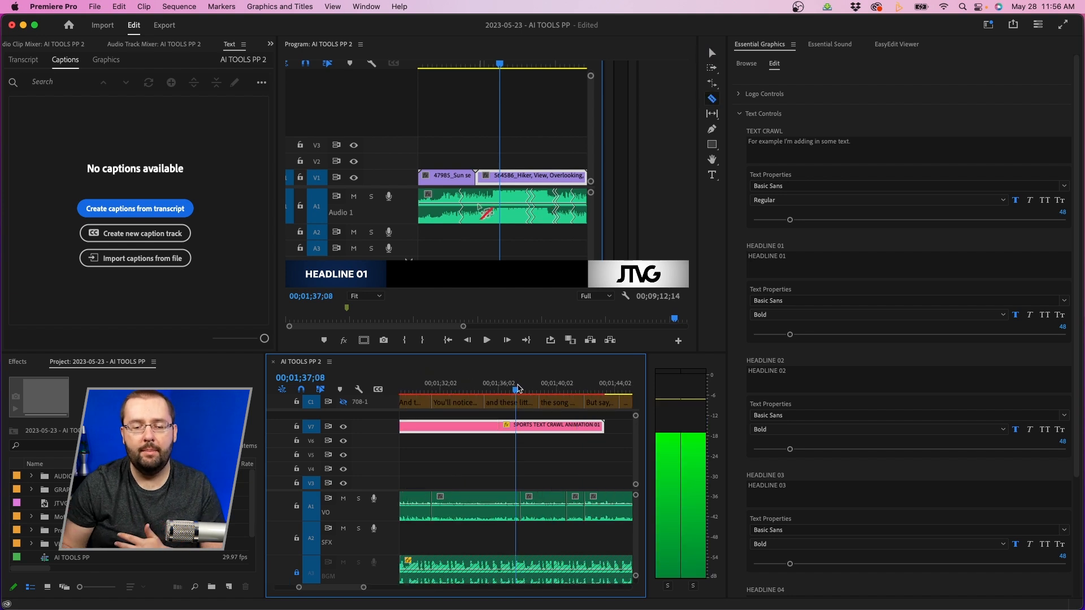
click(515, 425)
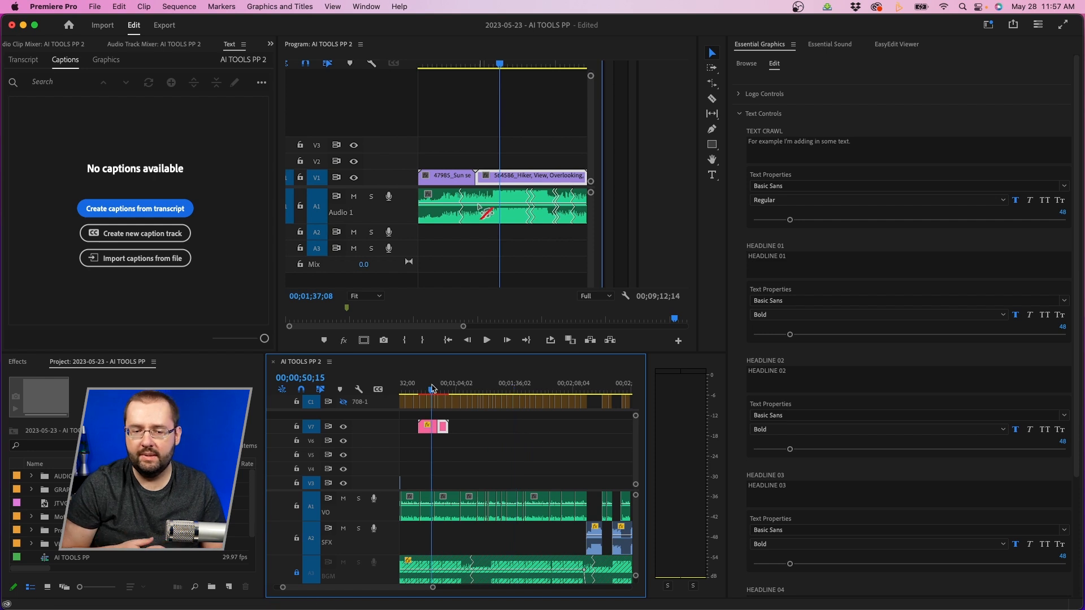
click(546, 383)
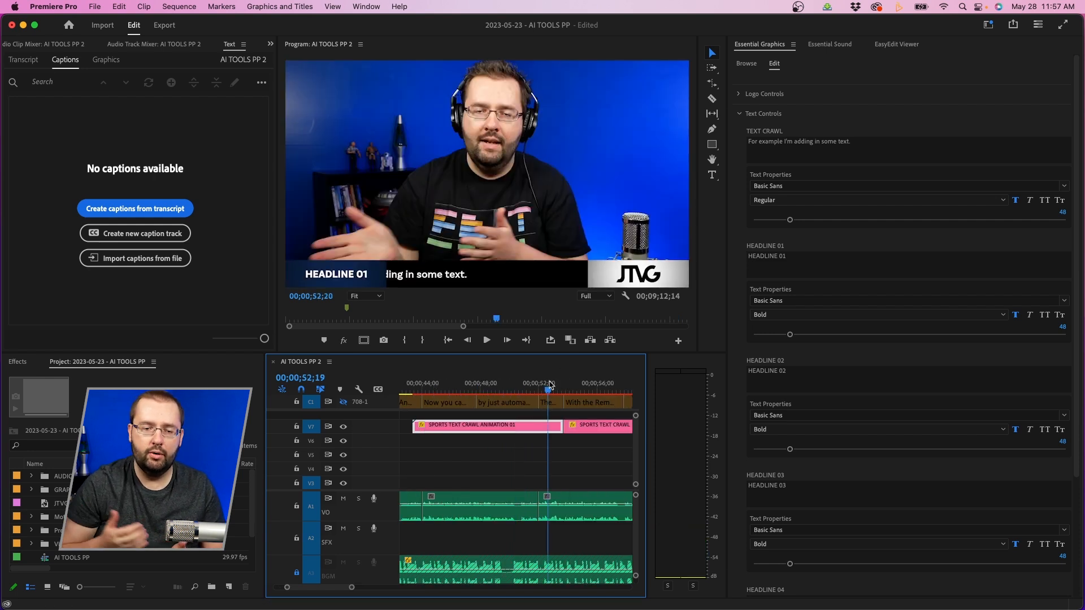
click(486, 339)
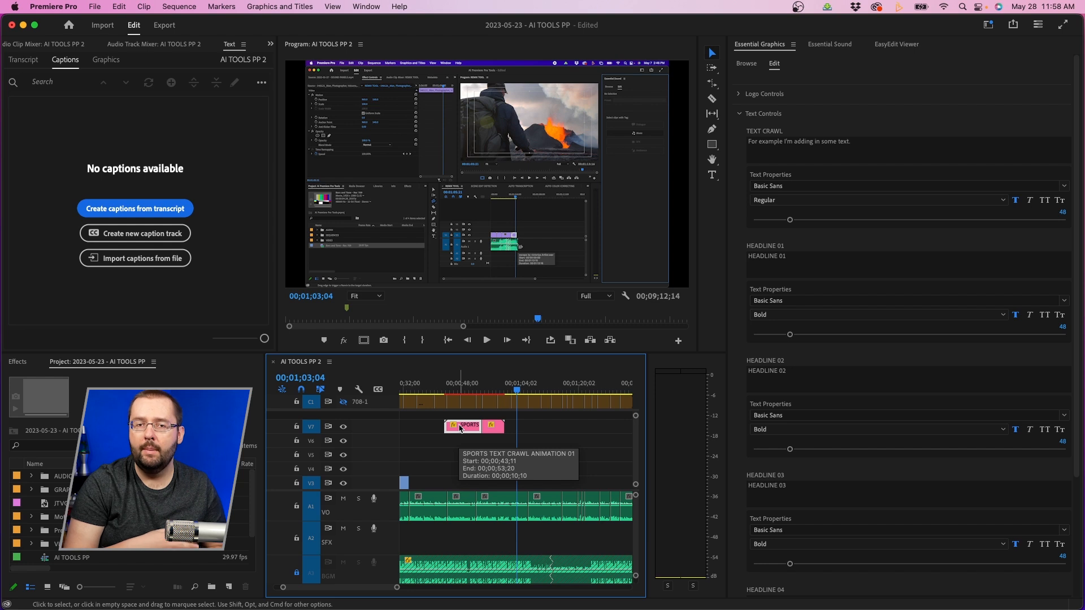
Option-drag a copy of the trimmed crawl after it and rename its first headline to HEADLINE 02.
drag(459, 425, 522, 426)
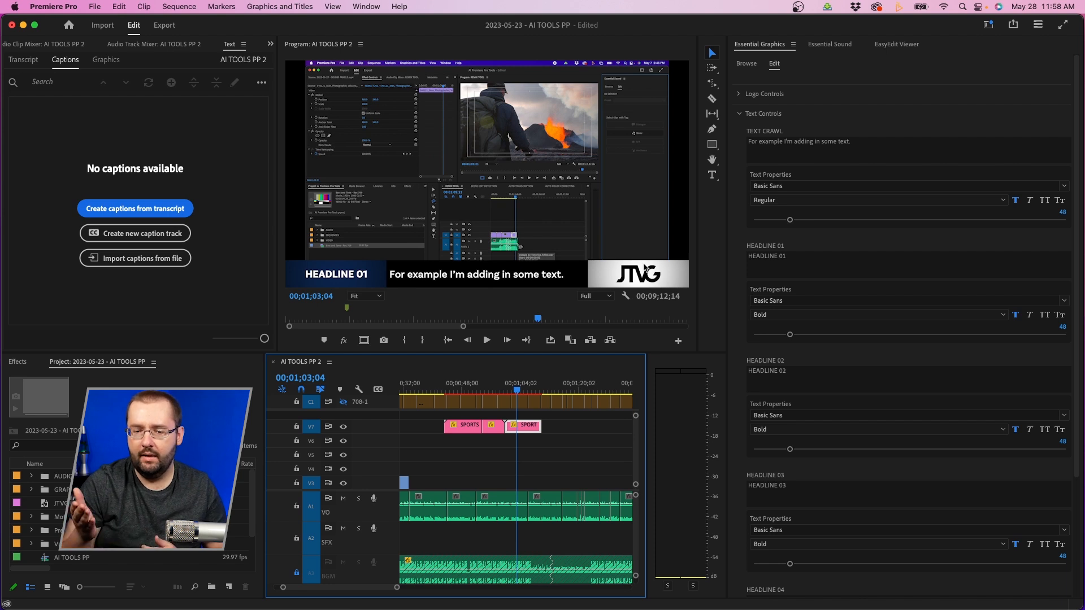
double_click(769, 256)
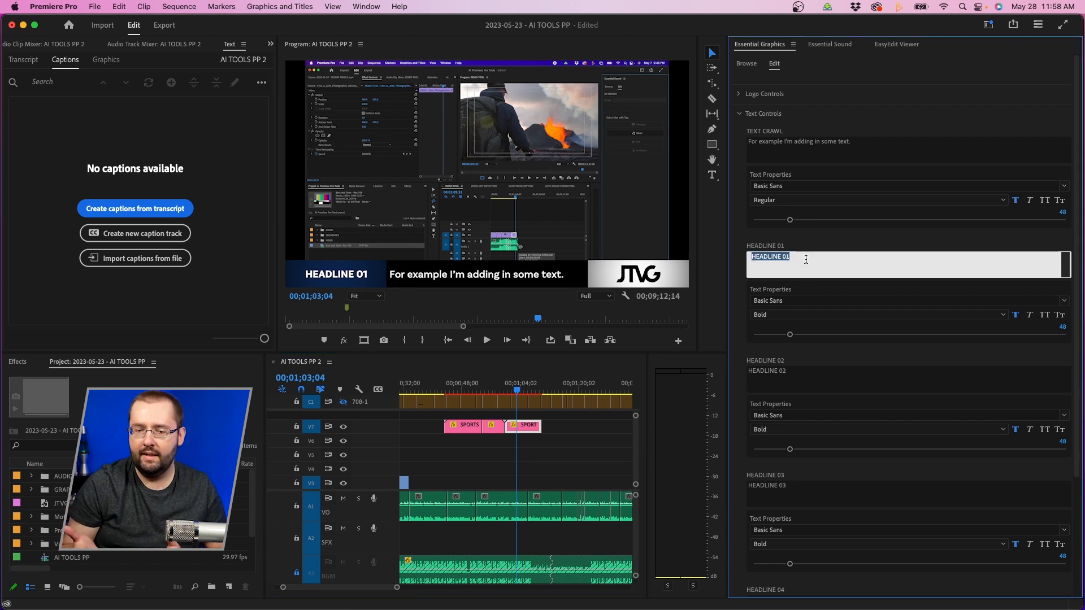
text(HEADLINE 02)
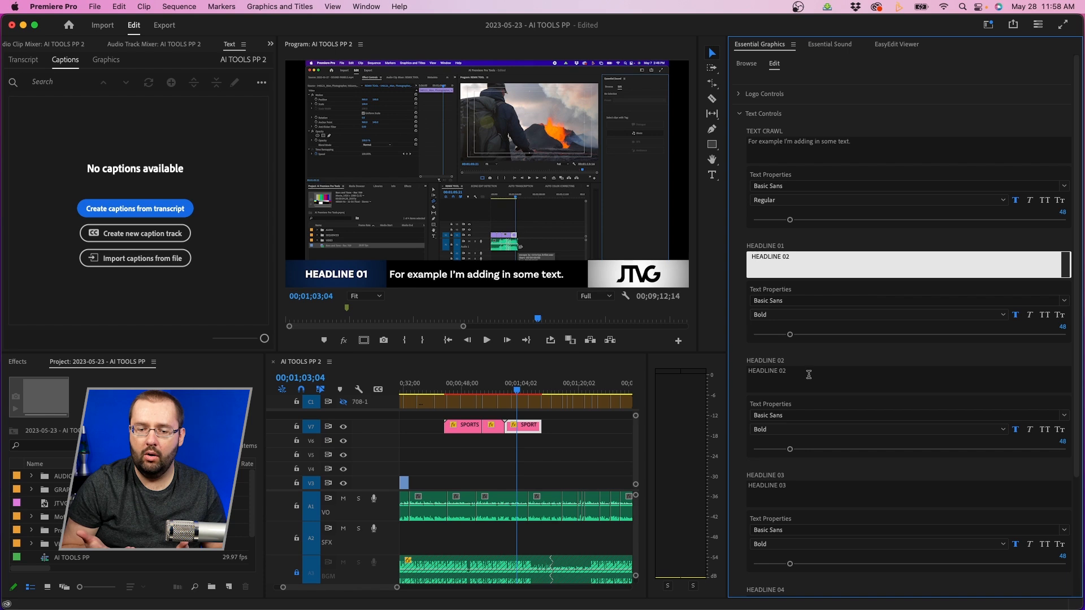
click(899, 370)
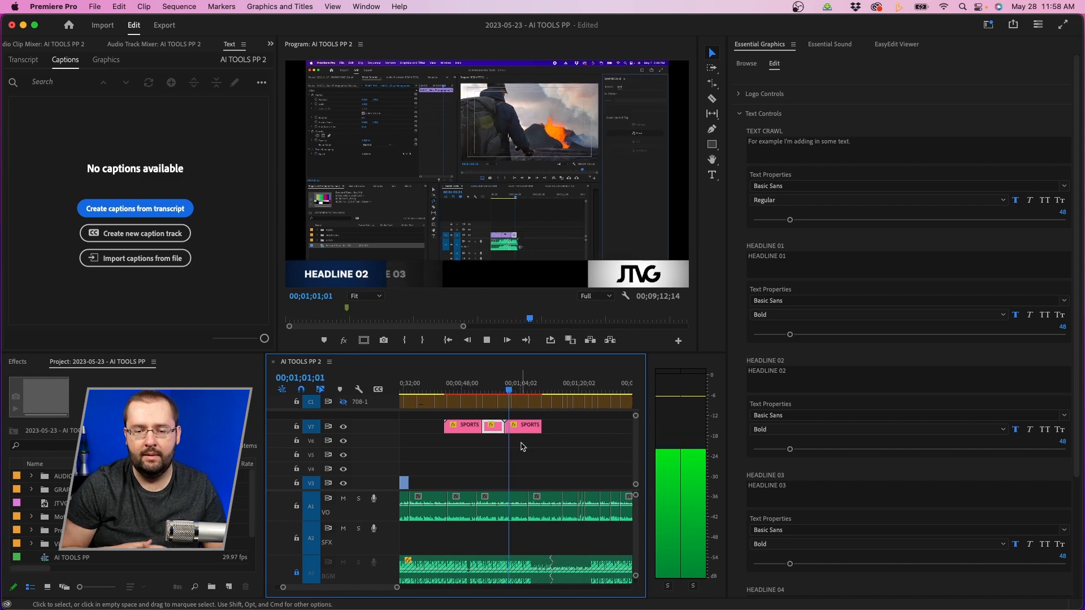
Drag Sports Text Crawl Animation 02 onto V7 at the playhead and select the clip.
click(745, 63)
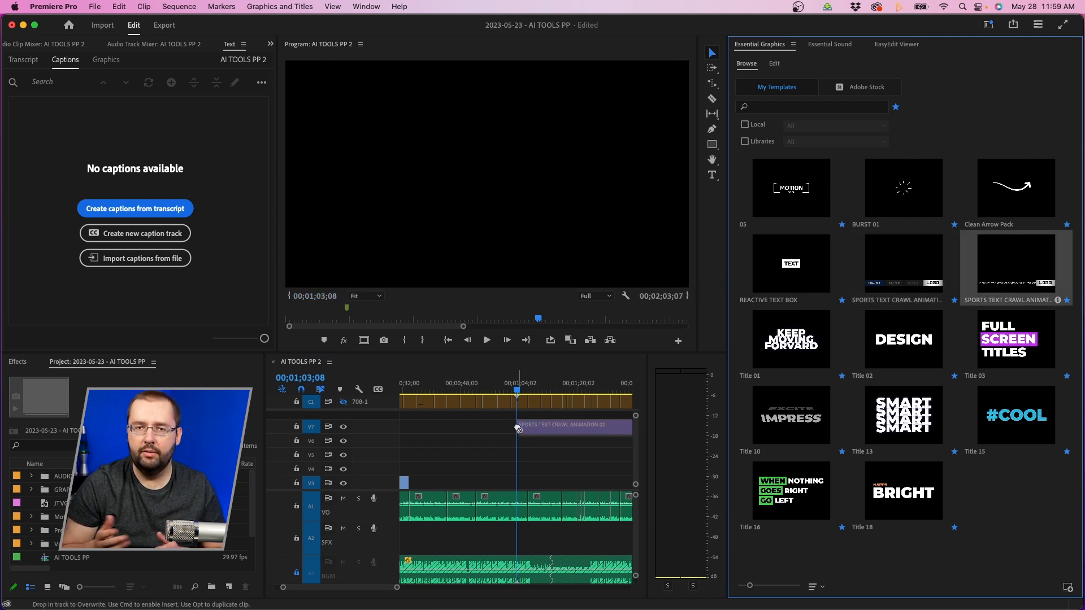
click(486, 340)
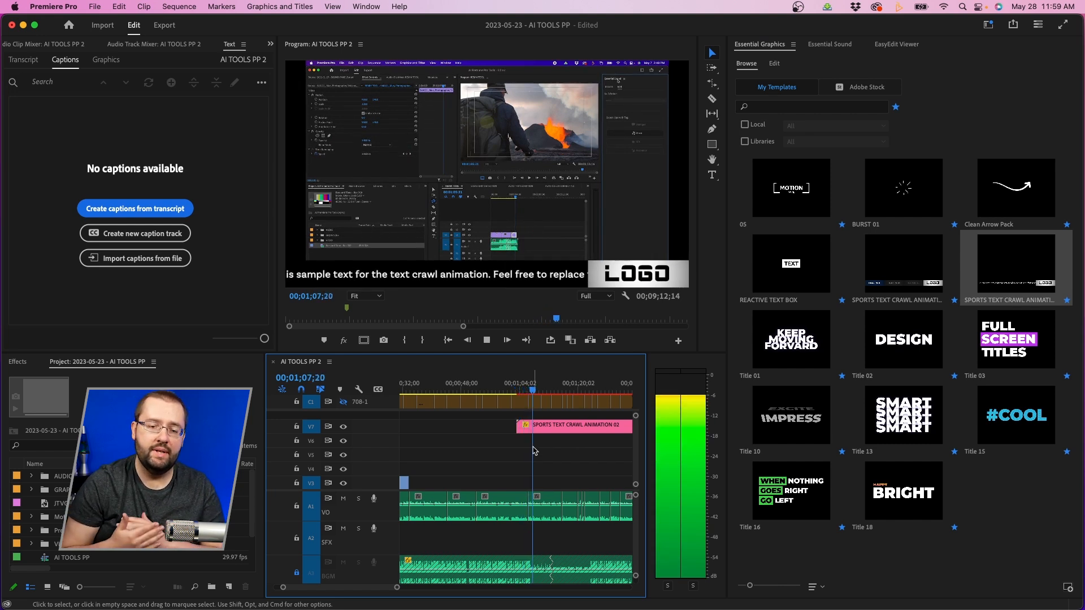
click(773, 63)
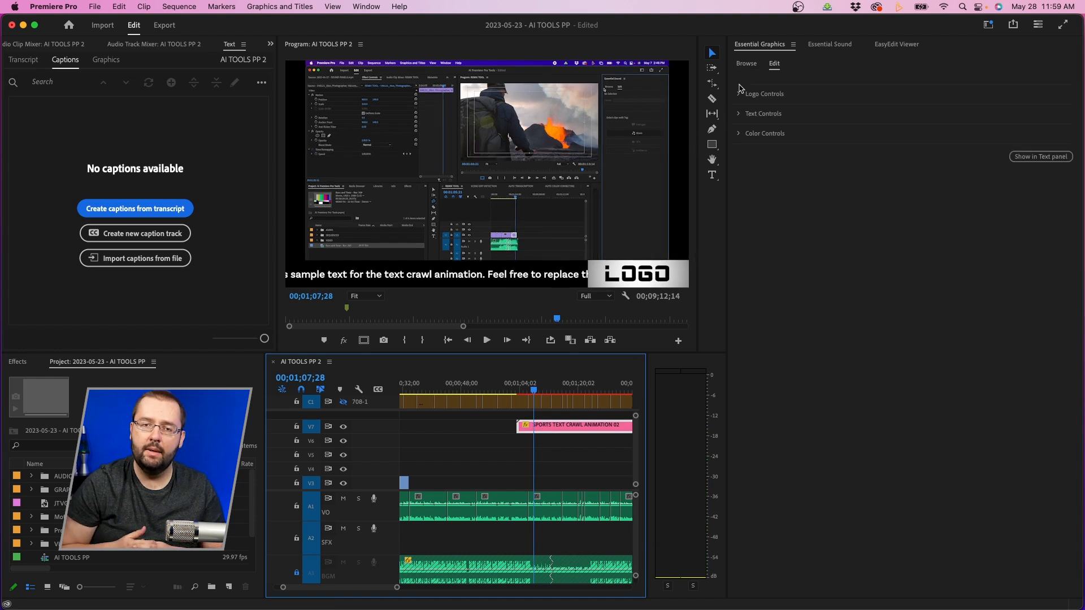
Set Logo Opacity and Bar Opacity to 0 in Logo Controls.
click(762, 94)
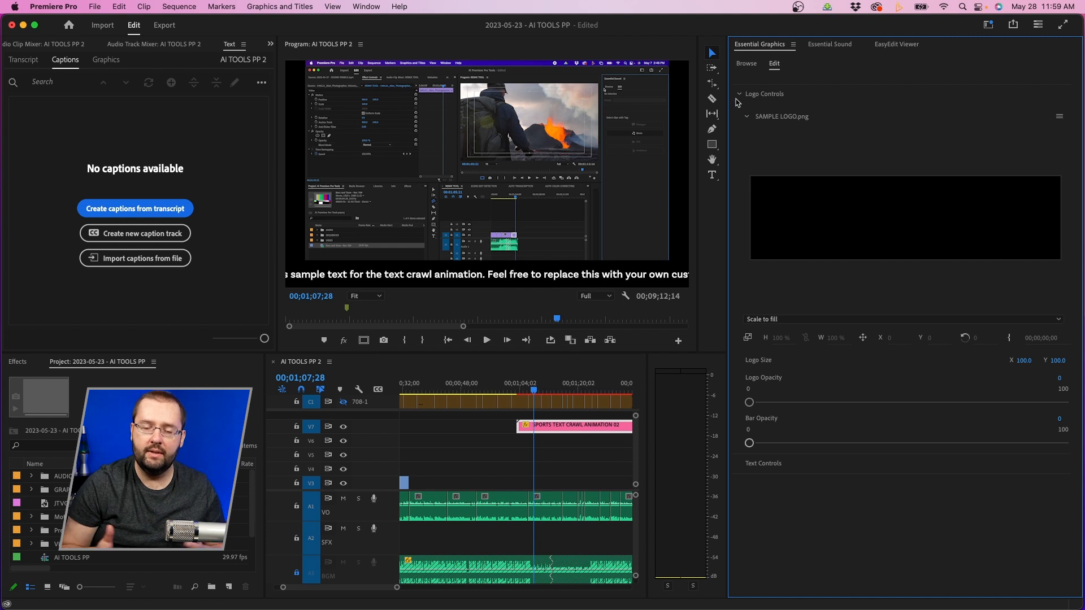
click(738, 93)
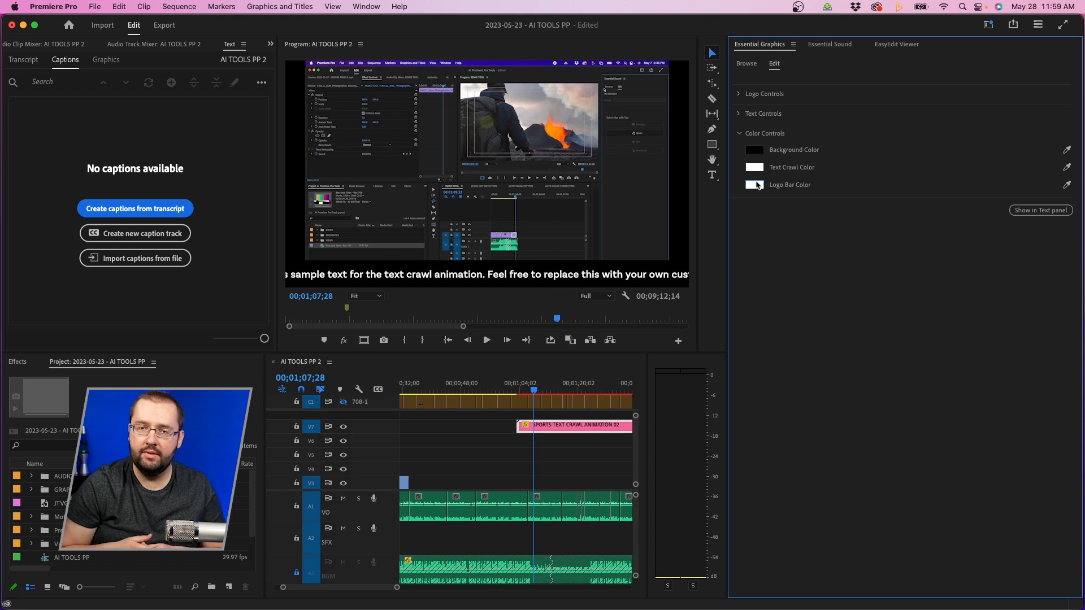
Set Text Crawl Color to light grey and Background Color to dark green.
click(753, 184)
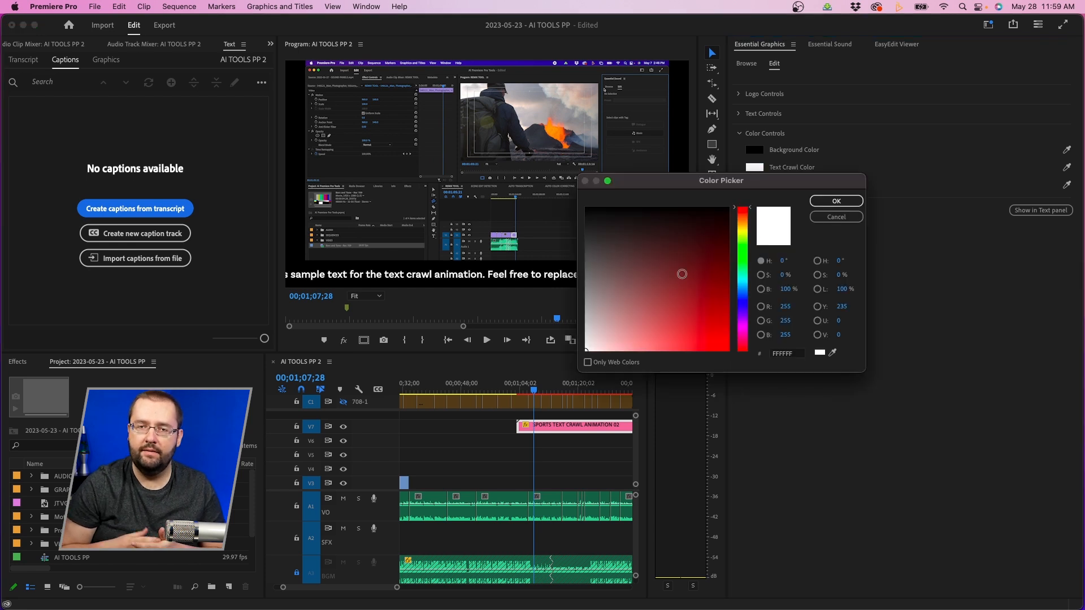
click(586, 307)
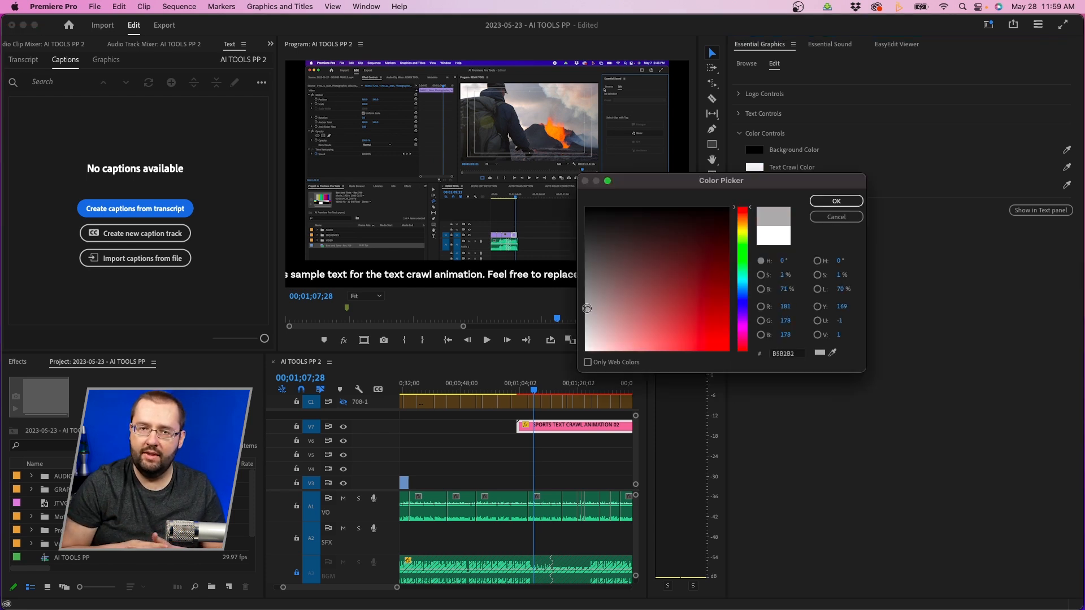
click(835, 201)
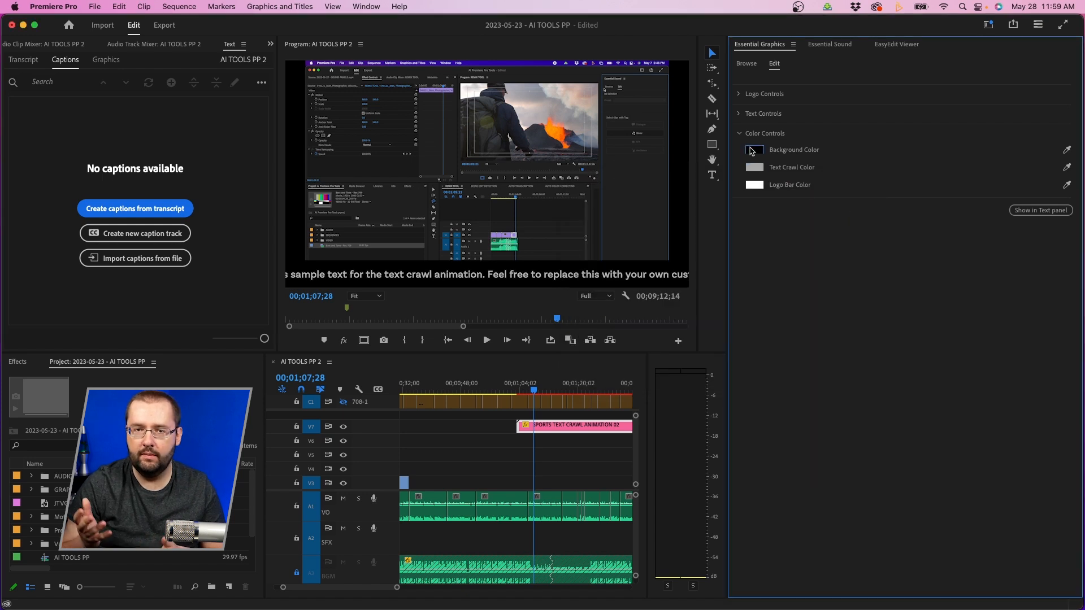
click(754, 149)
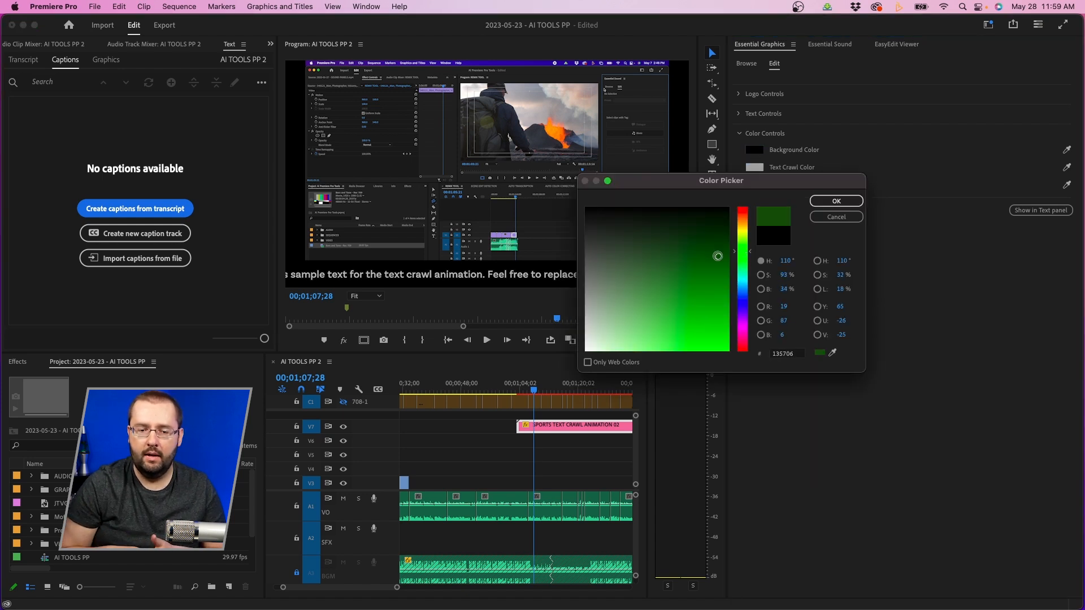
click(835, 201)
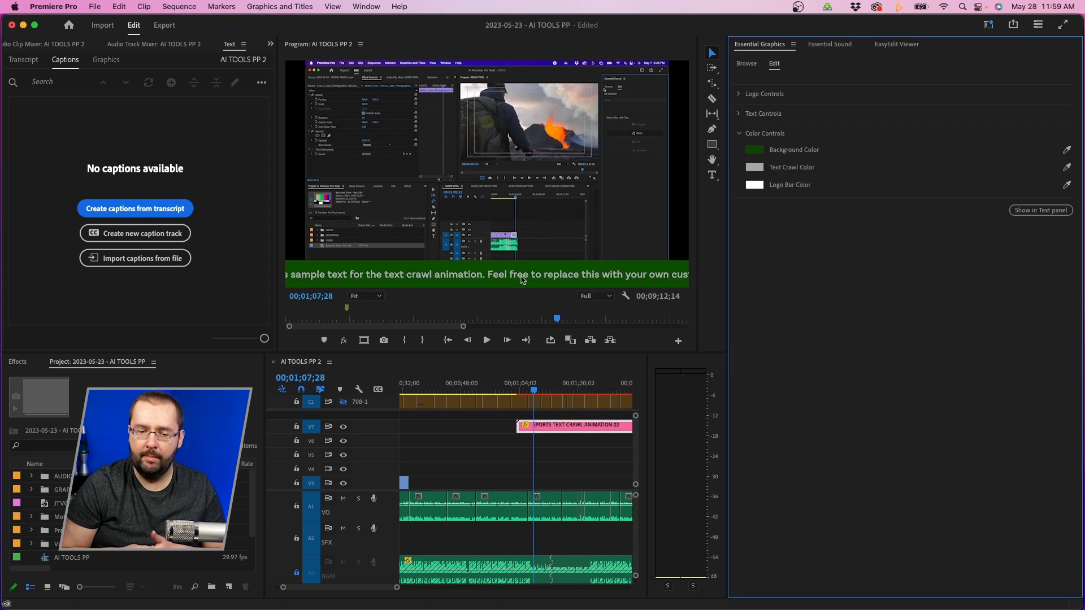
mouse_move(635, 387)
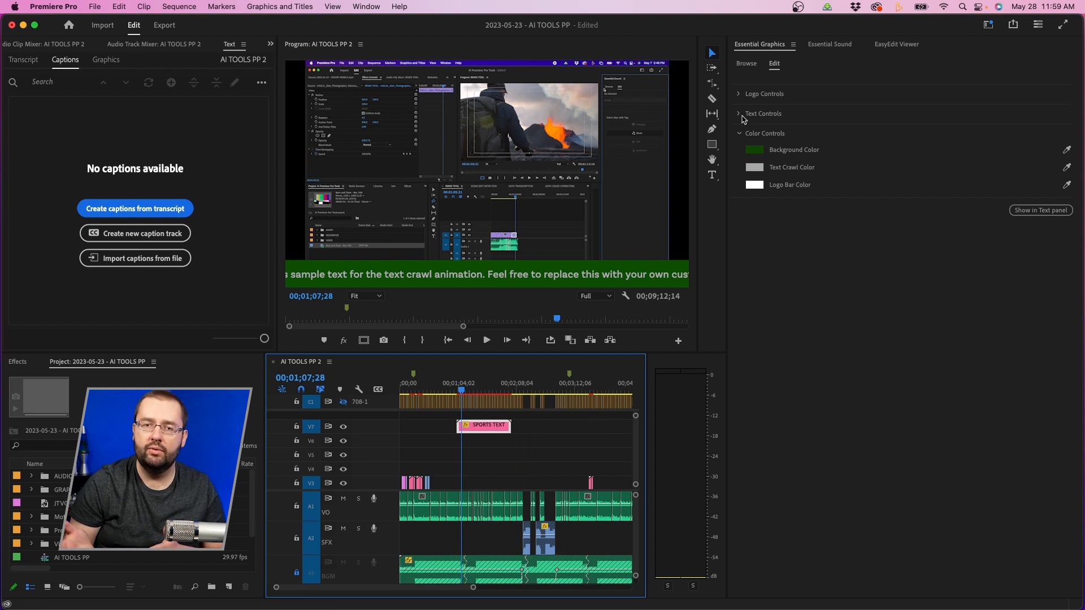
click(738, 113)
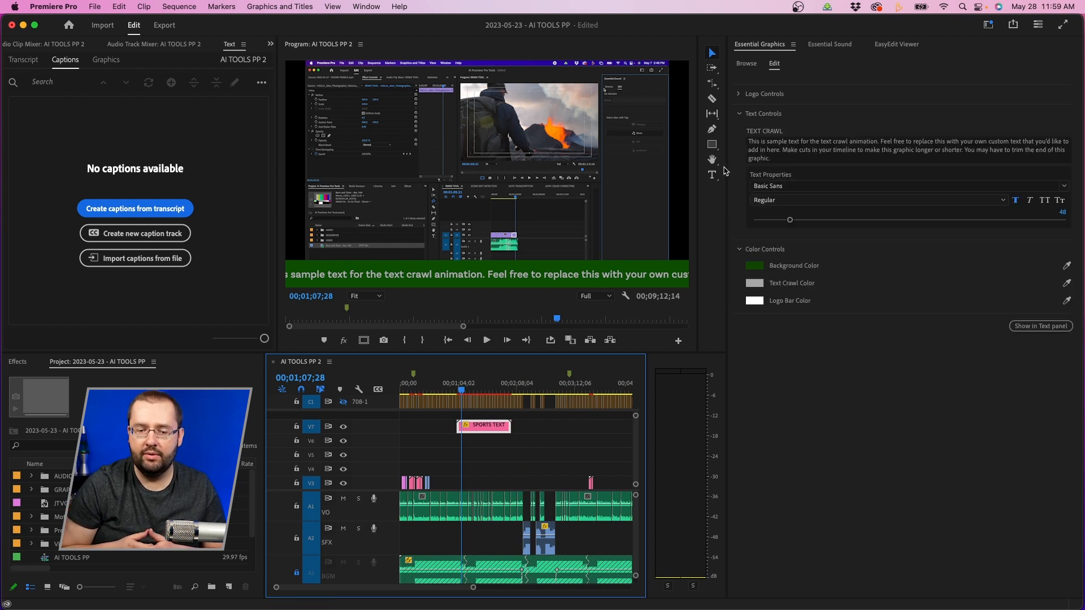